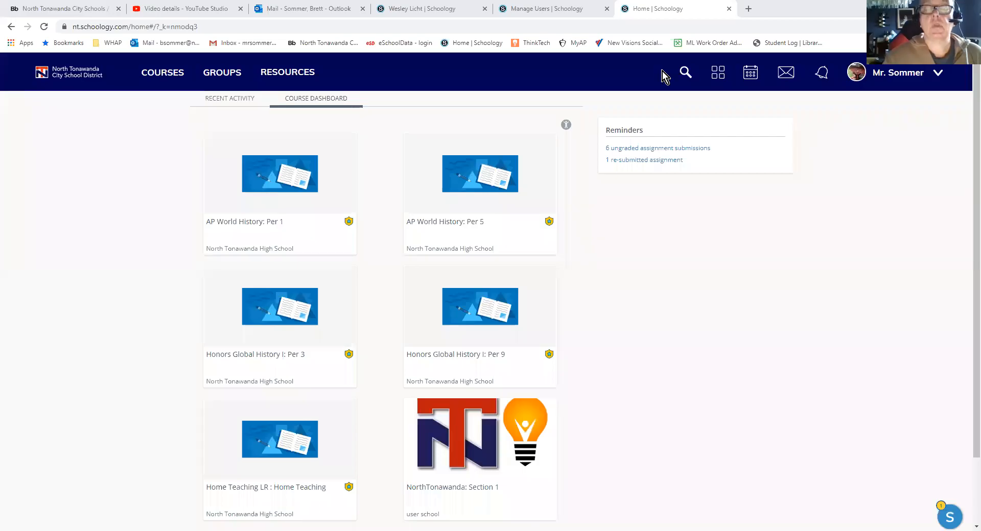
mouse_move(642, 231)
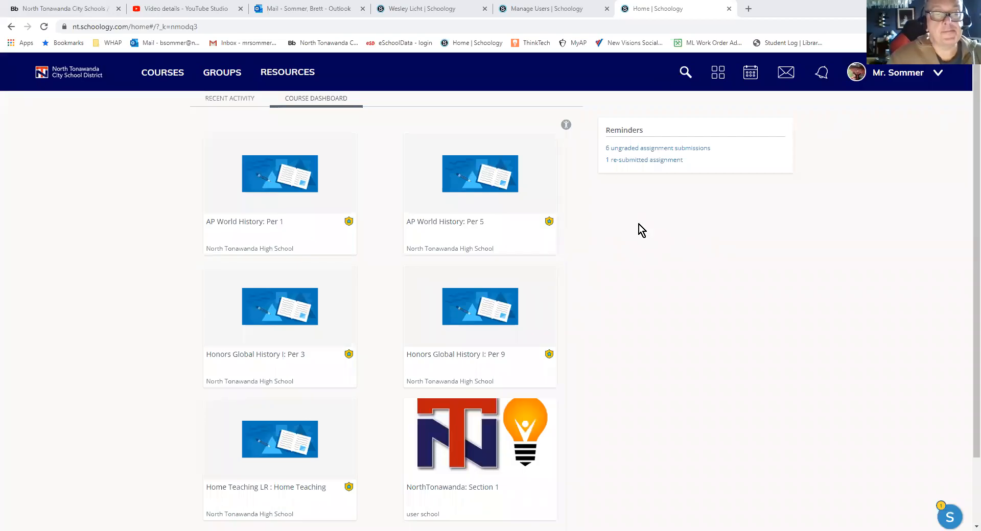
mouse_move(650, 245)
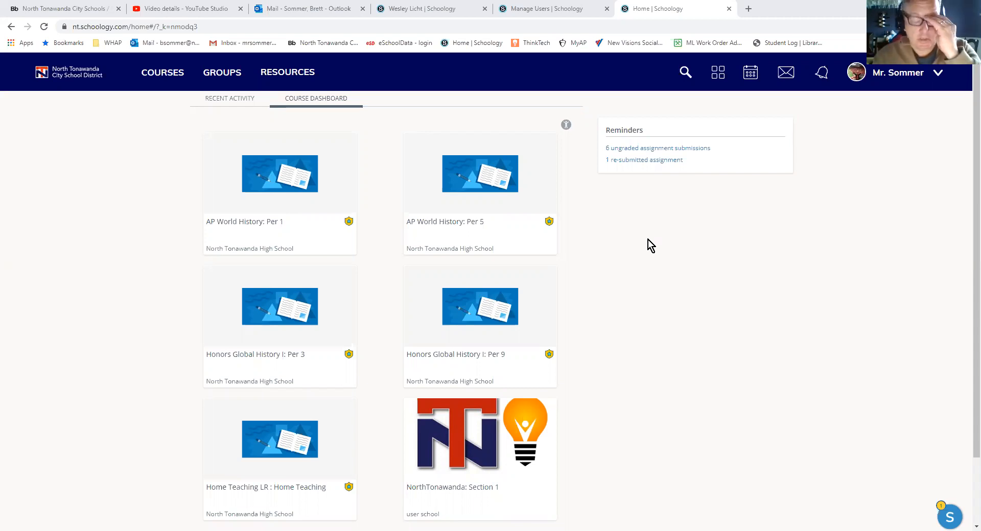
mouse_move(647, 259)
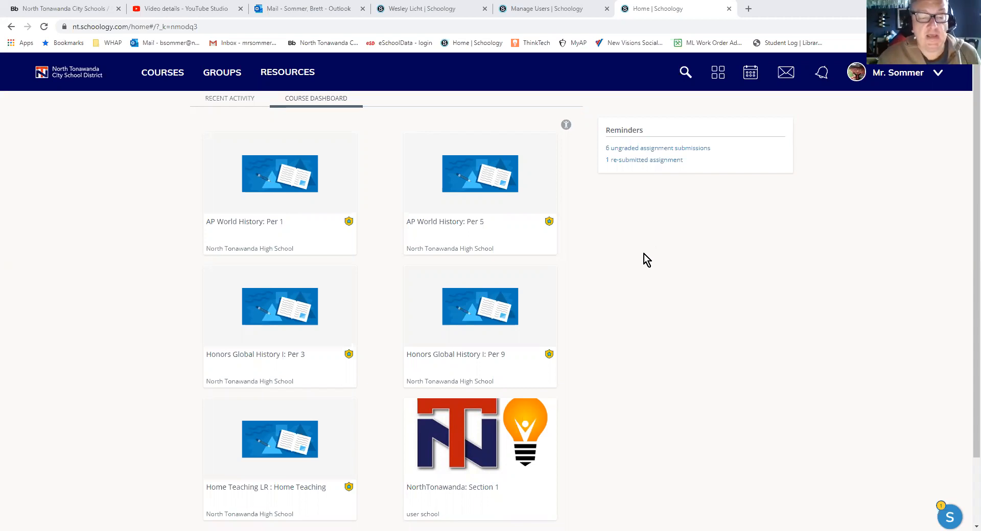
mouse_move(694, 278)
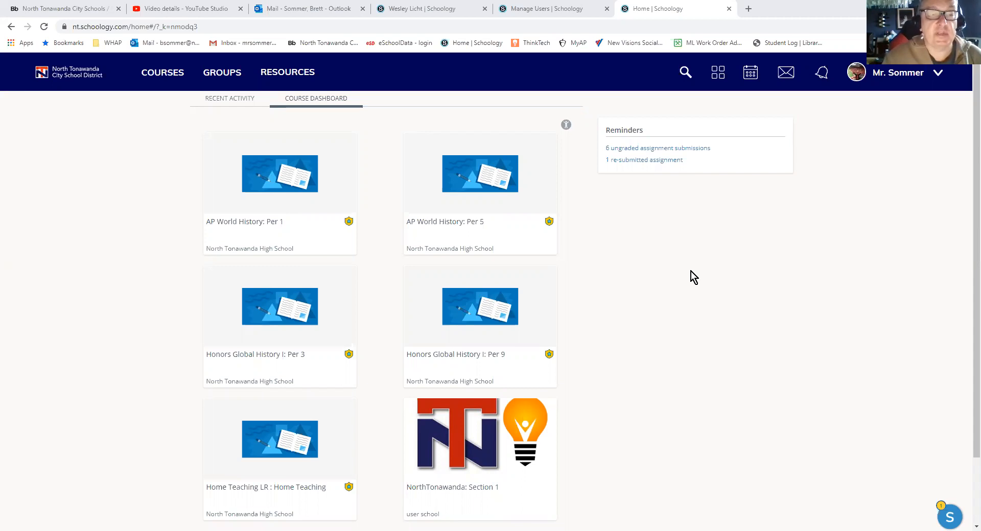
mouse_move(616, 309)
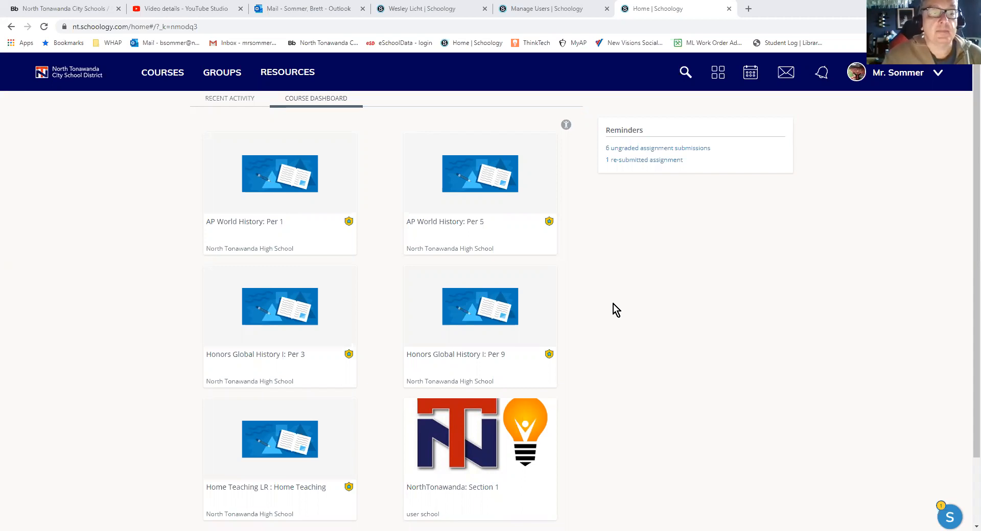
mouse_move(280, 173)
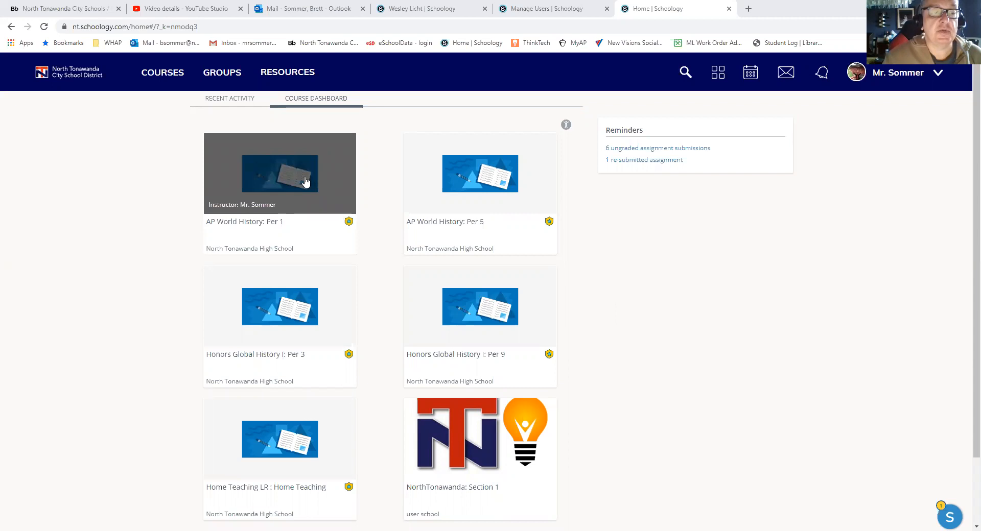
mouse_move(297, 181)
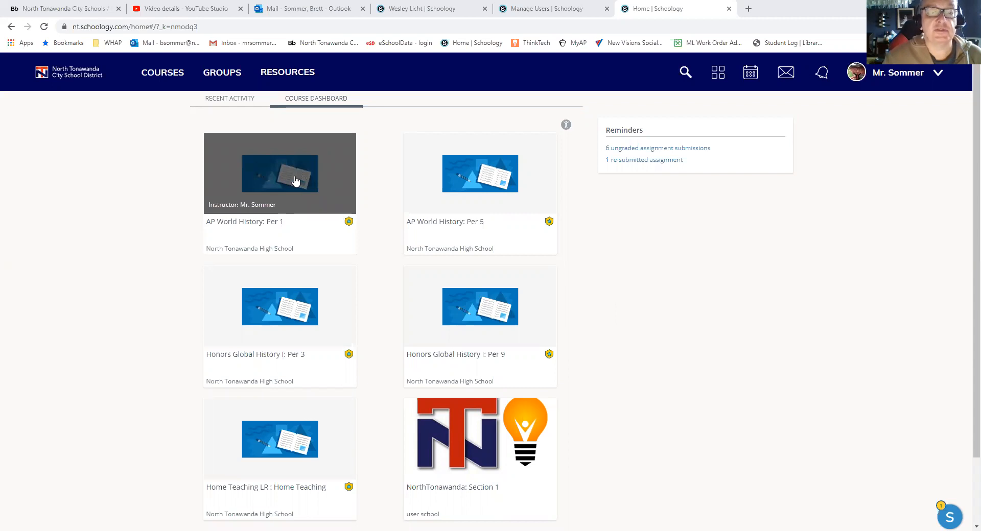
Open the AP World History: Per 1 course, view its Materials, then return to Updates.
left_click(280, 173)
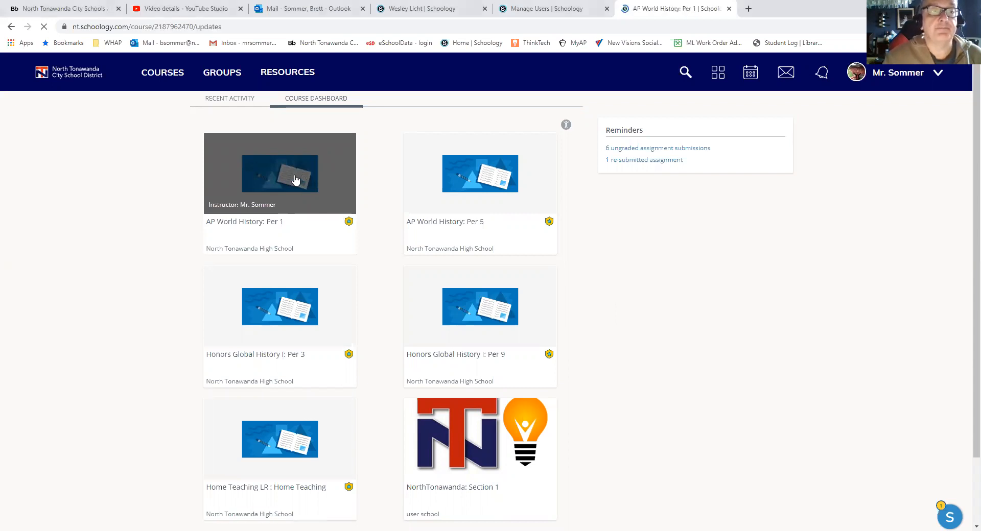
left_click(279, 173)
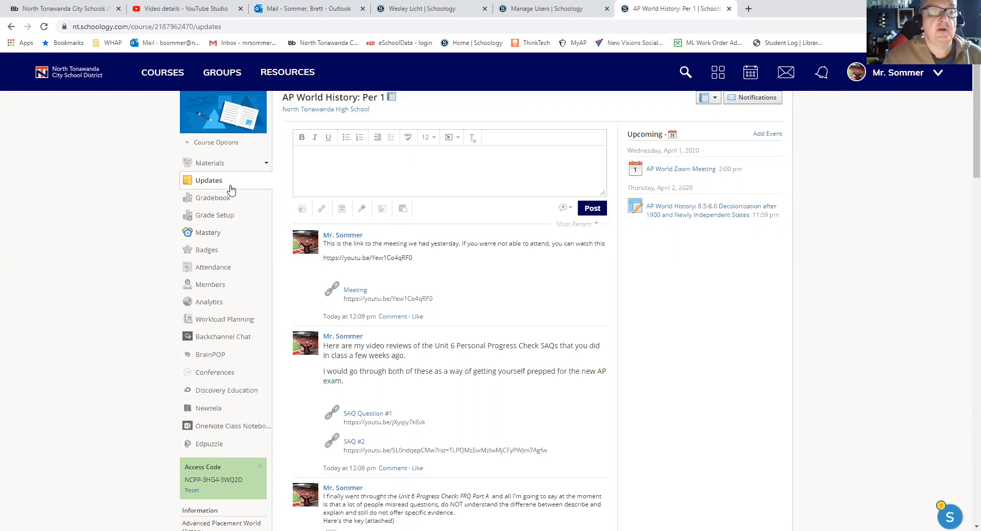
mouse_move(206, 163)
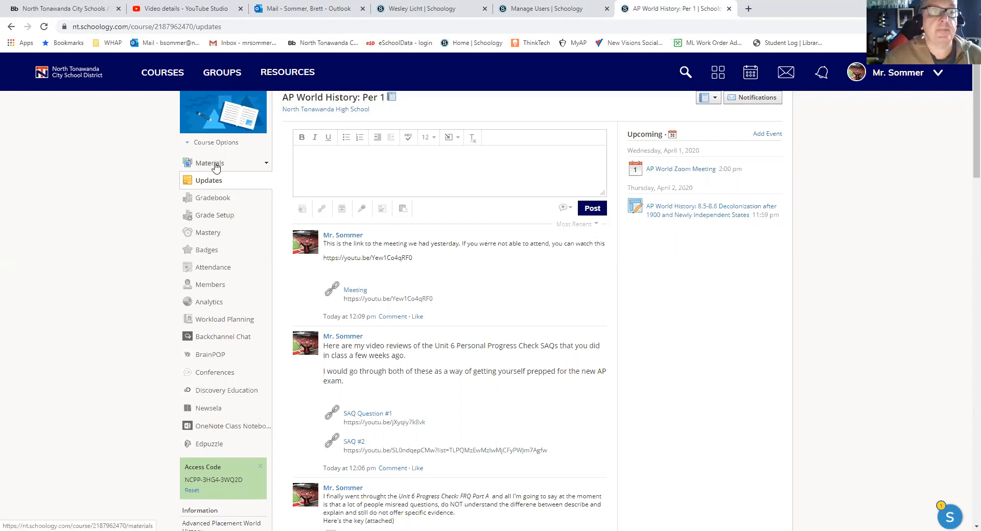
left_click(210, 163)
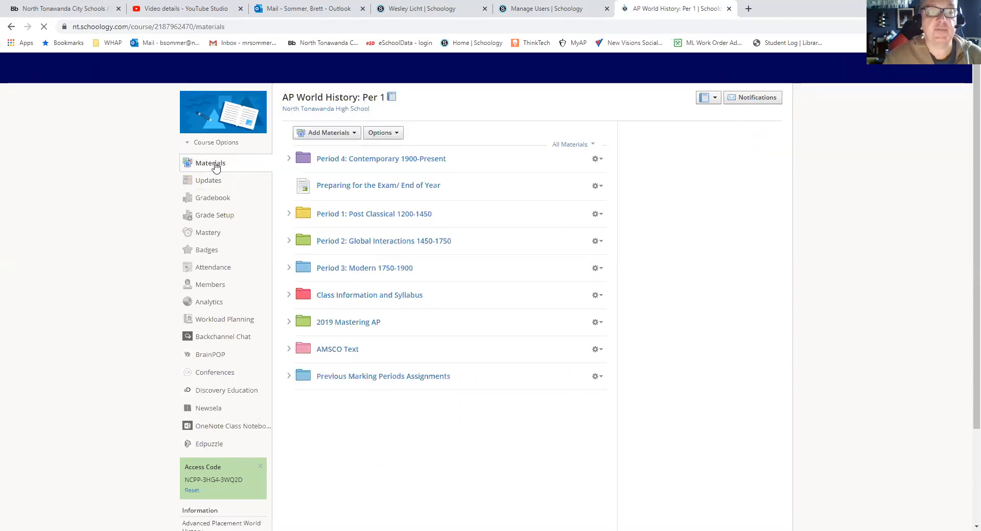
left_click(208, 181)
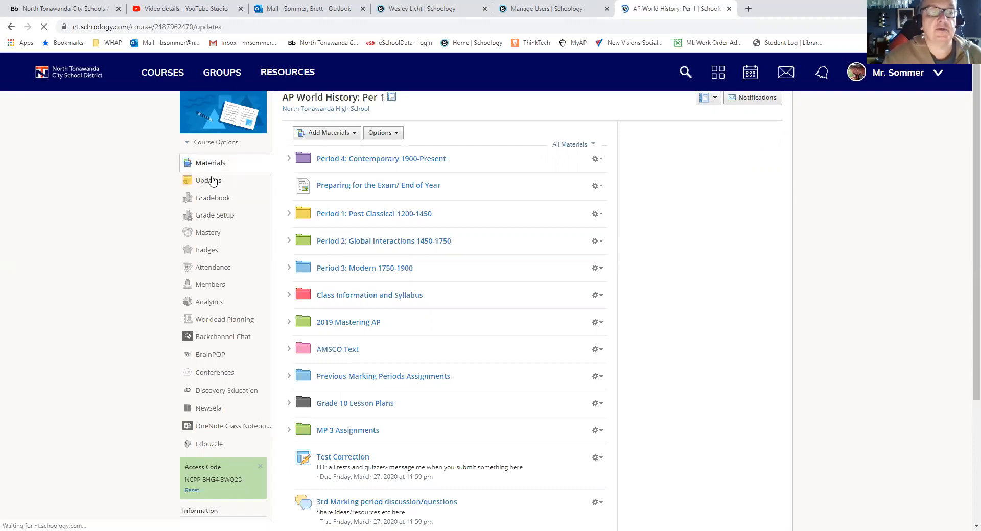
left_click(208, 180)
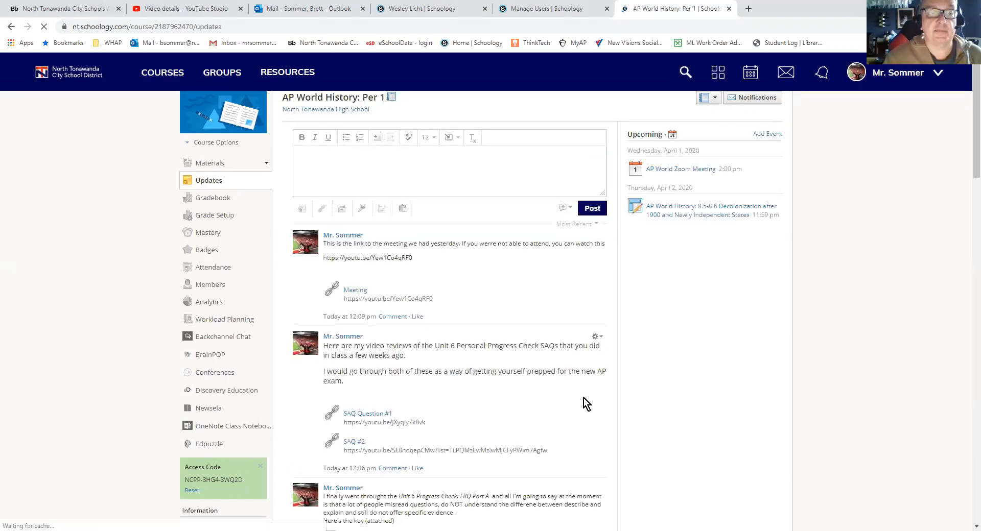
scroll("down", 3)
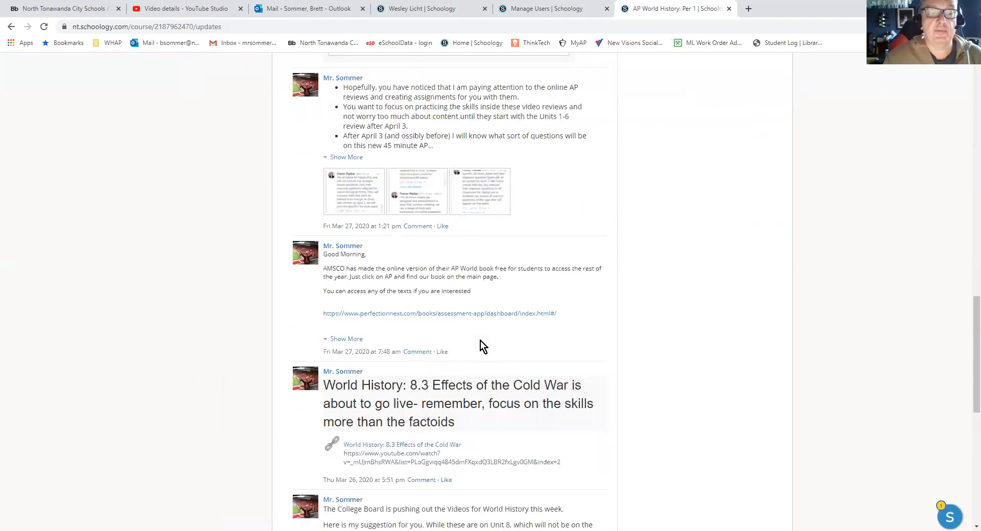
scroll("down", 3)
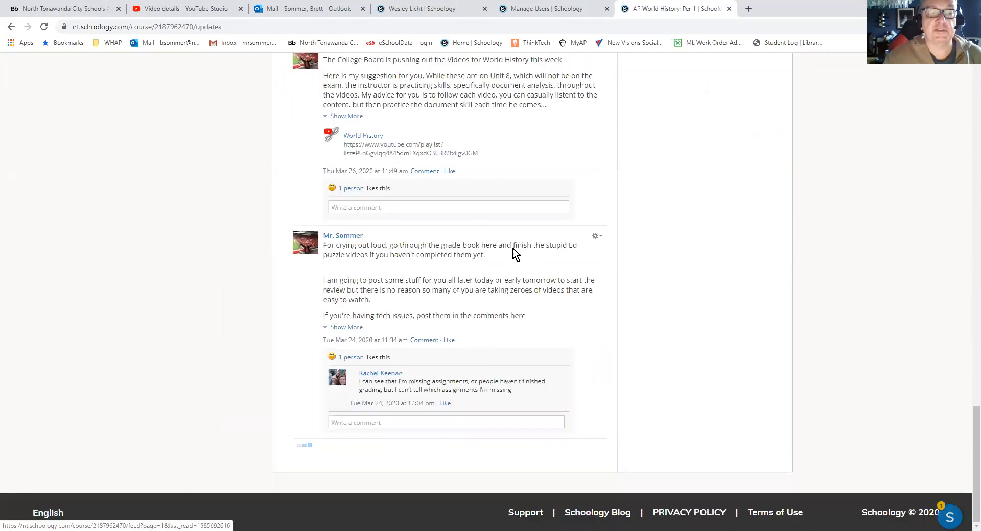
scroll("down", 3)
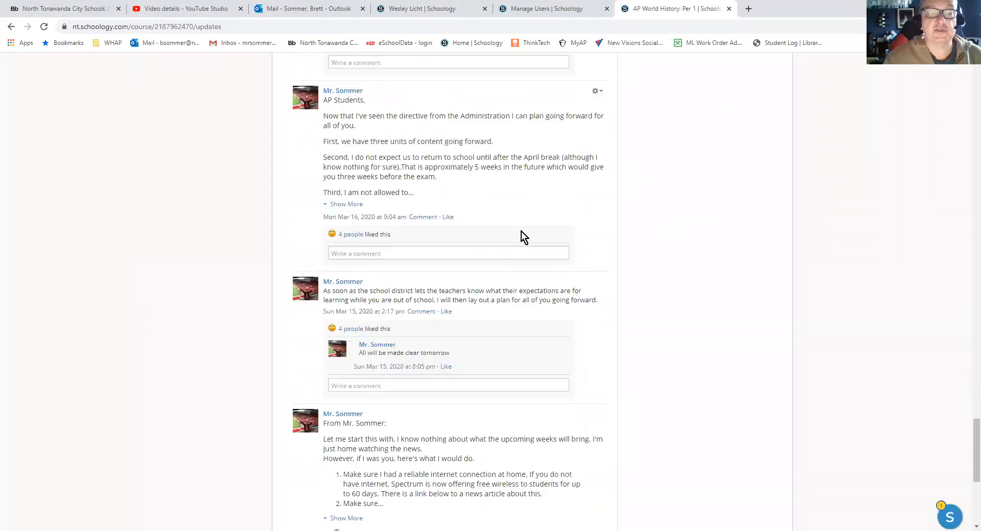
scroll("down", 3)
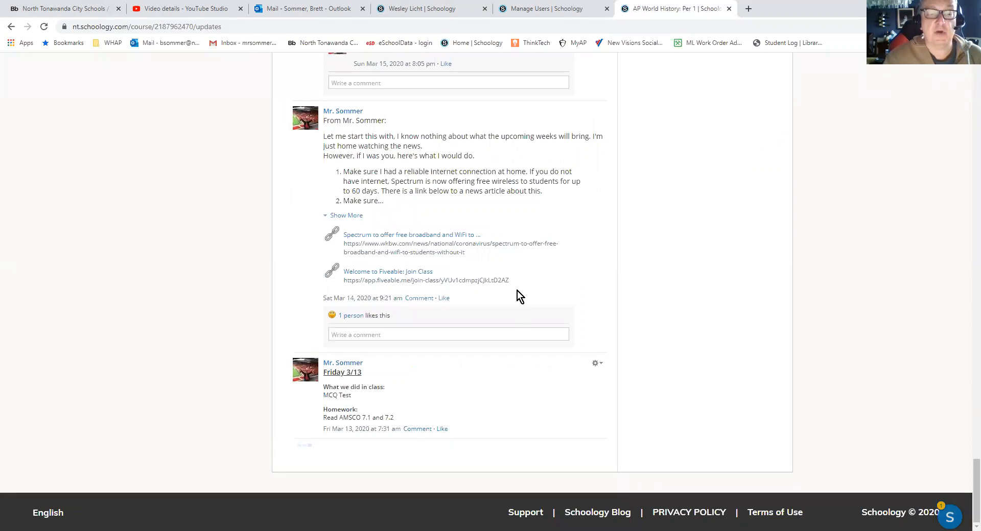
scroll("down", 3)
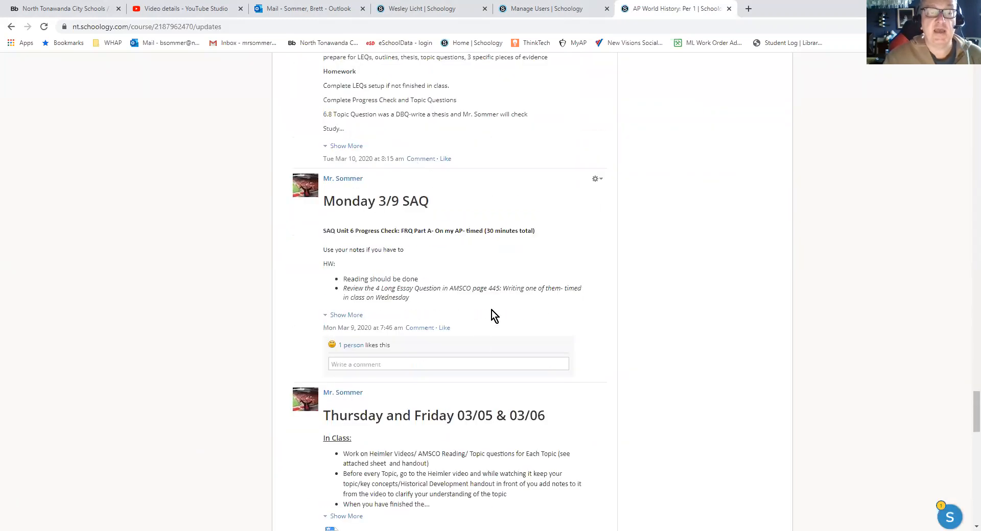
scroll("down", 3)
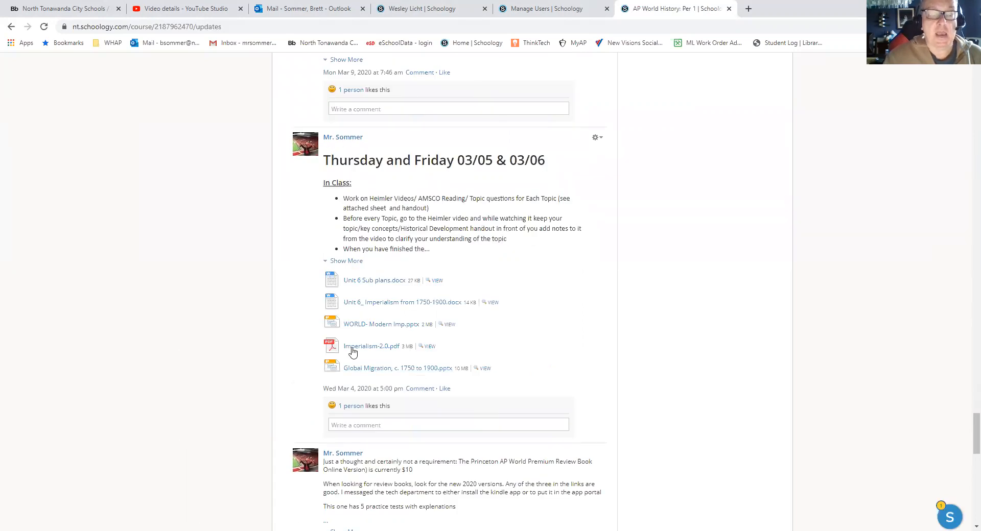
scroll("down", 3)
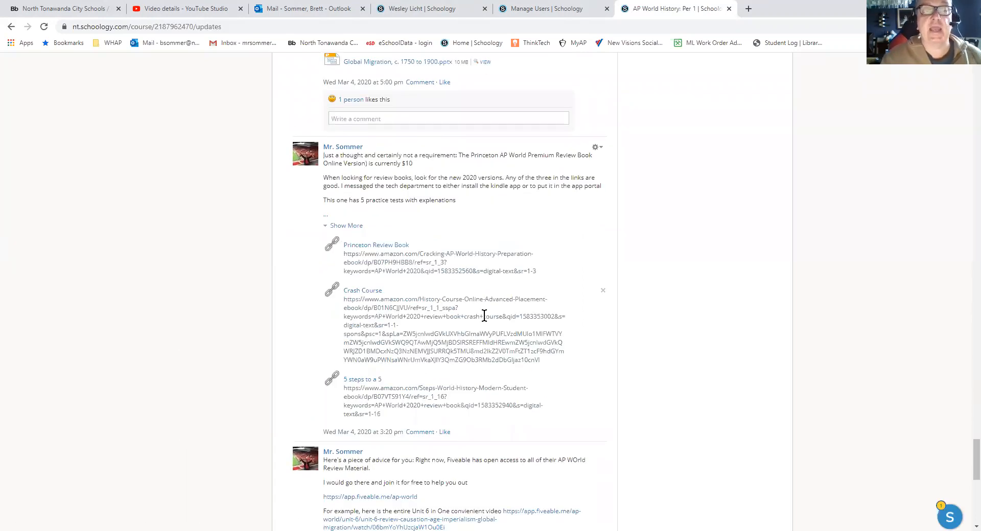
scroll("down", 3)
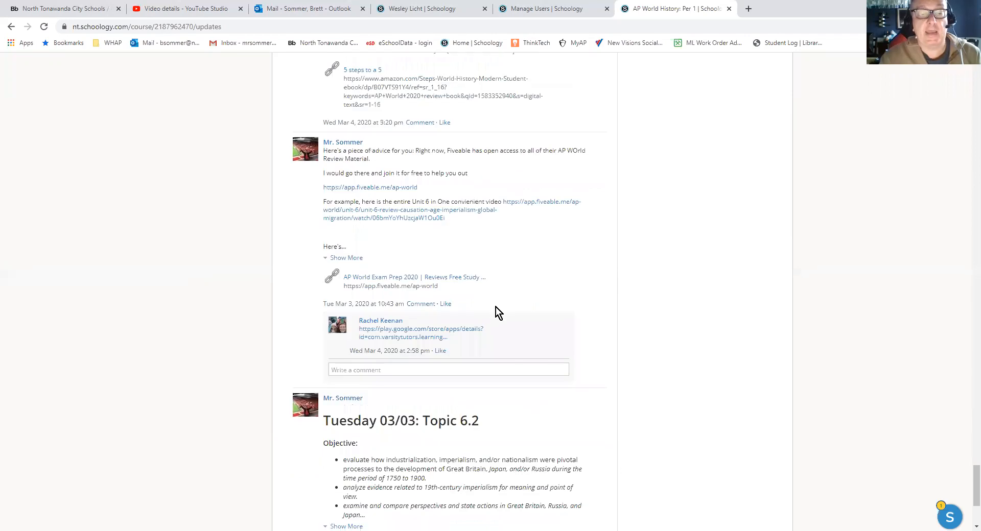
scroll("up", 3)
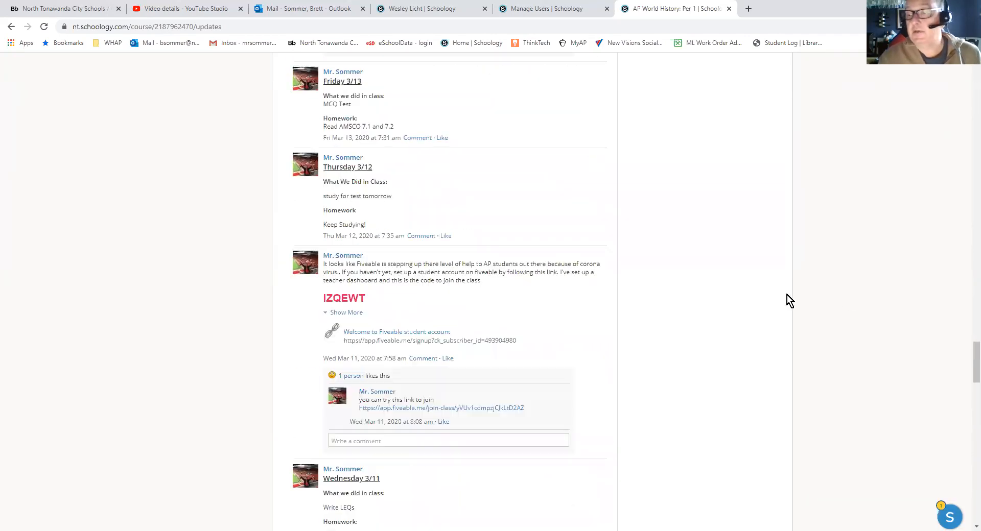
scroll("up", 3)
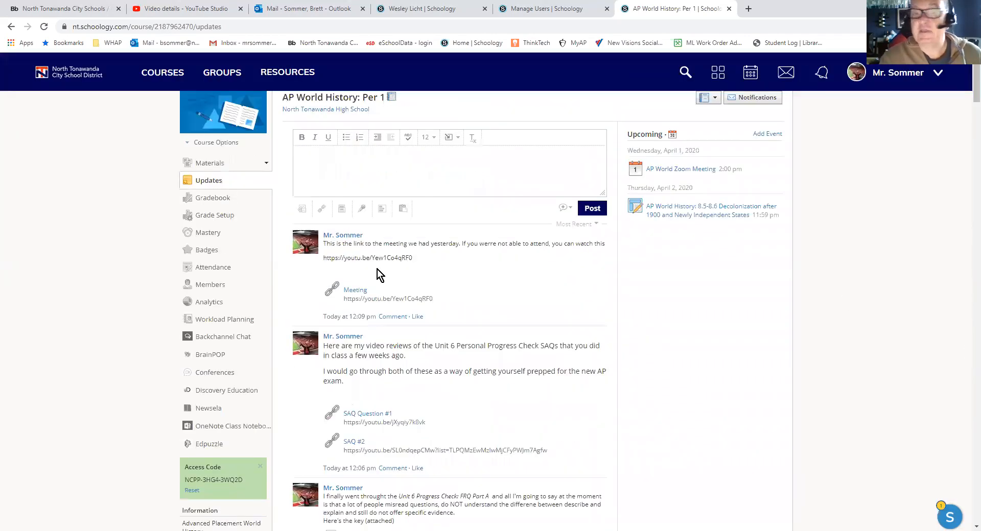
mouse_move(444, 282)
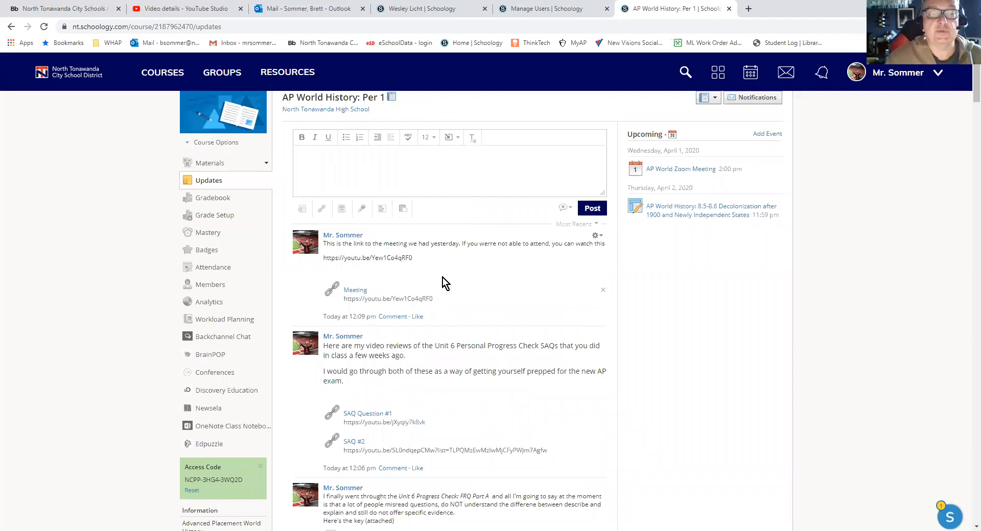
mouse_move(421, 273)
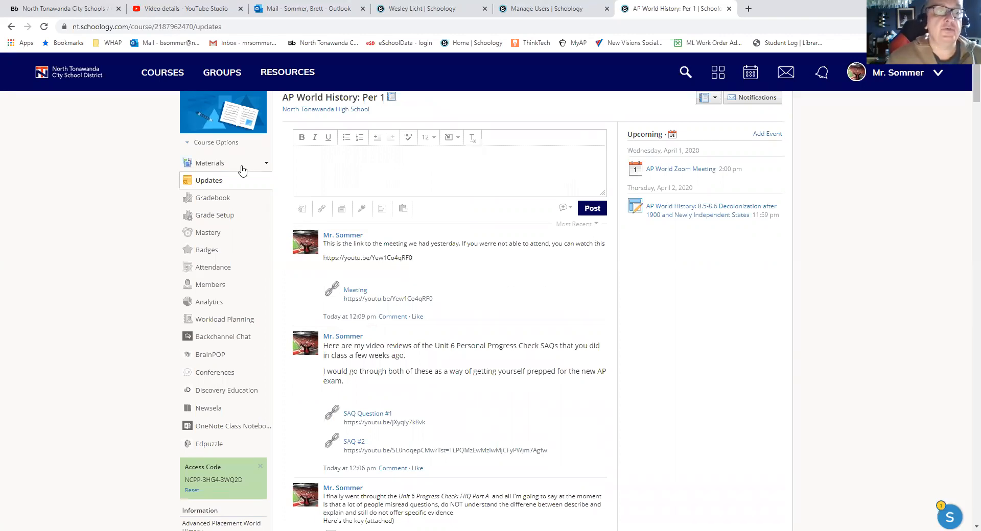
left_click(215, 142)
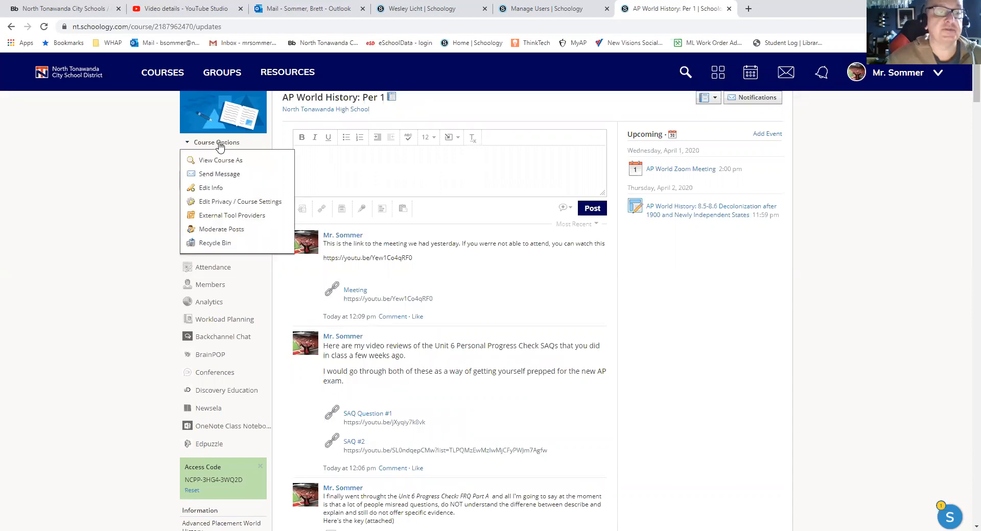
mouse_move(236, 201)
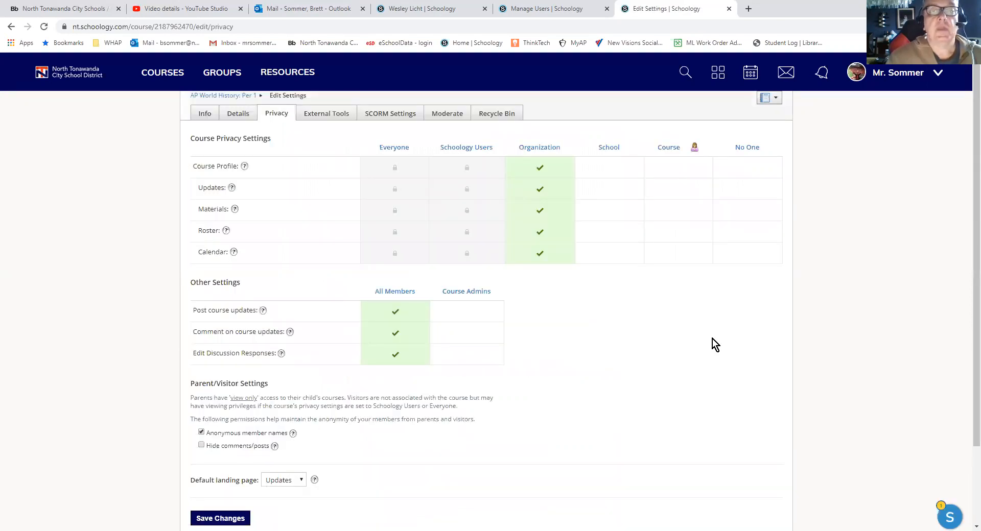
Keep Updates as the course's default landing page in Privacy settings.
scroll("down", 3)
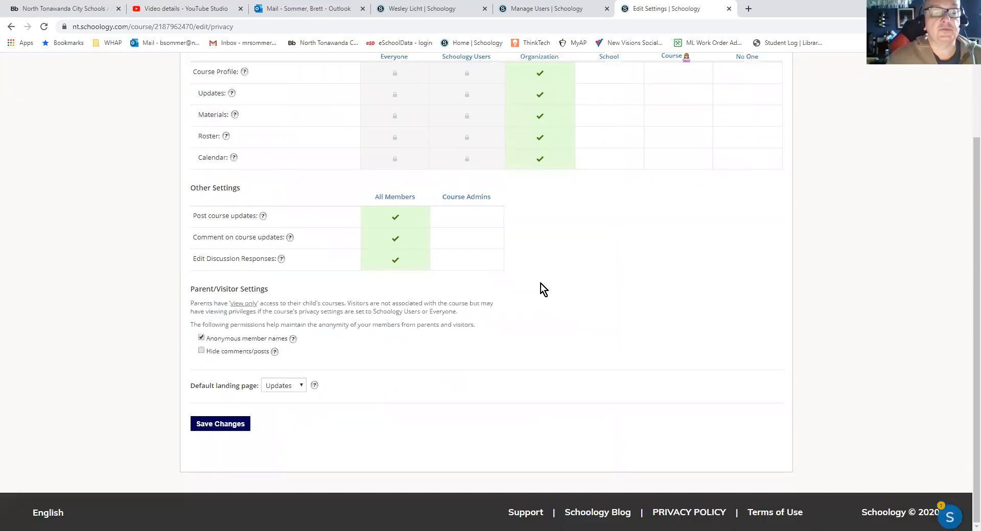
mouse_move(289, 393)
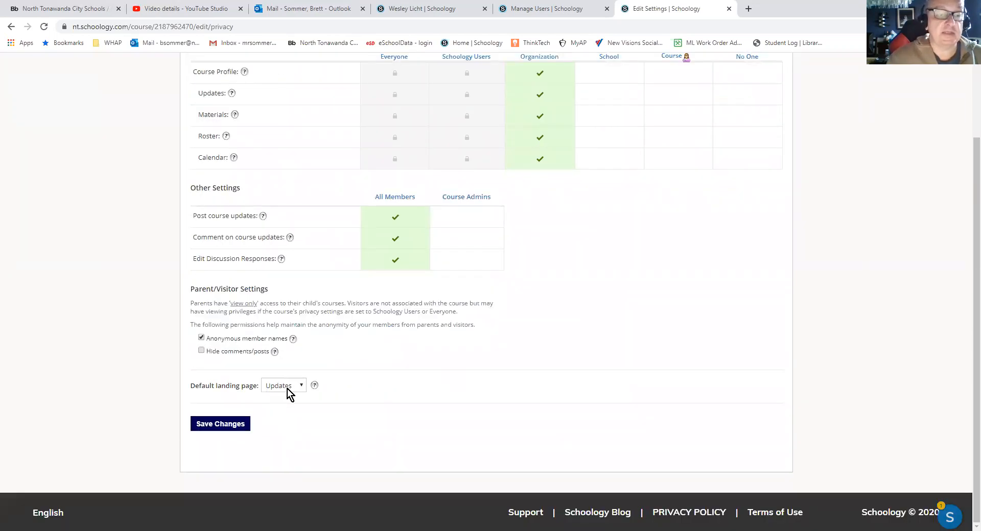
left_click(283, 385)
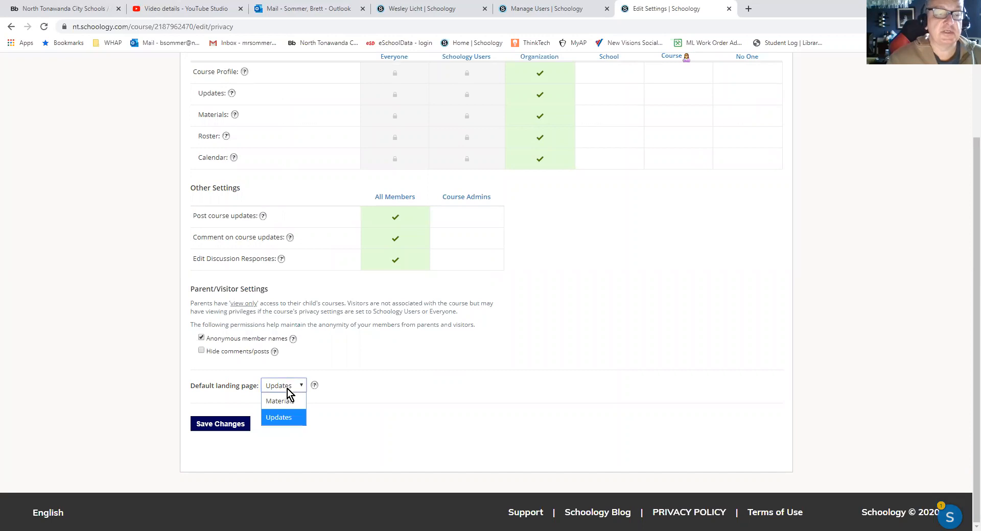
left_click(279, 417)
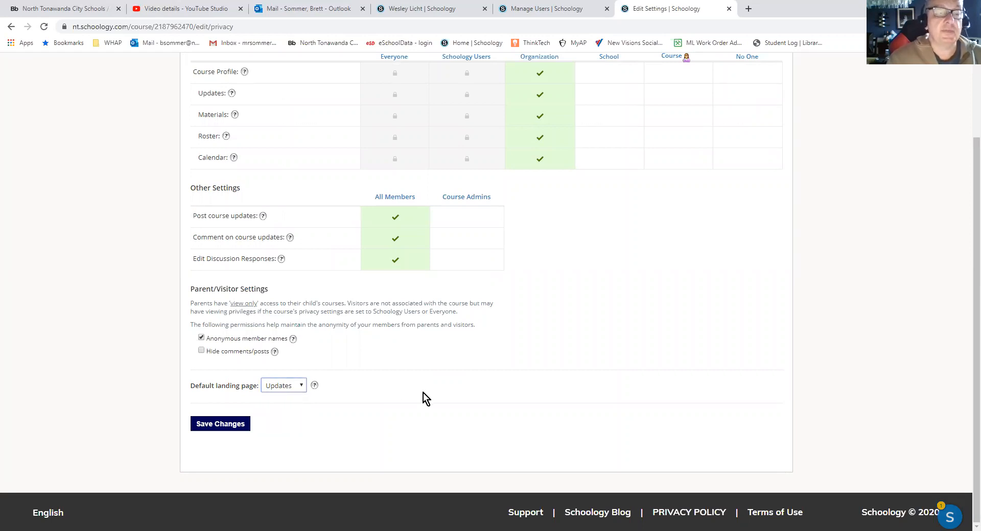
mouse_move(434, 402)
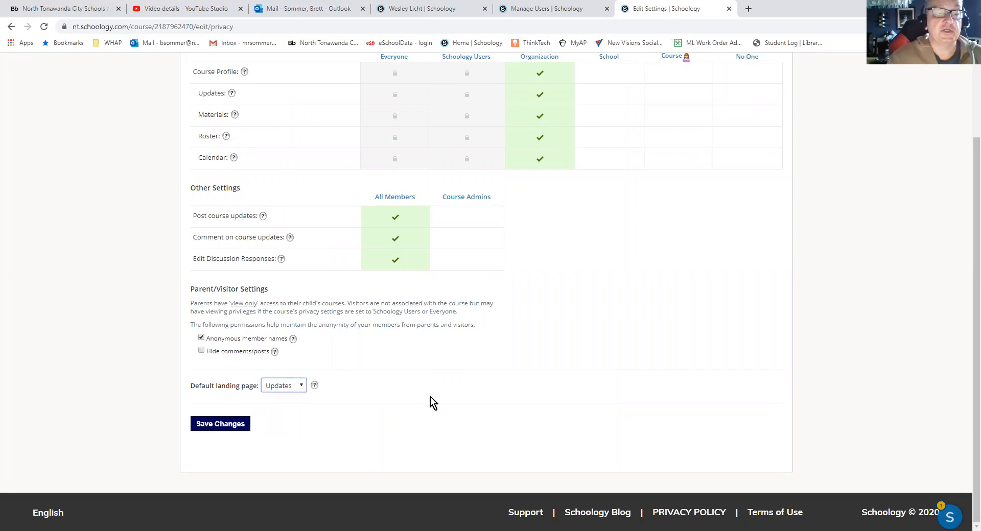
scroll("up", 3)
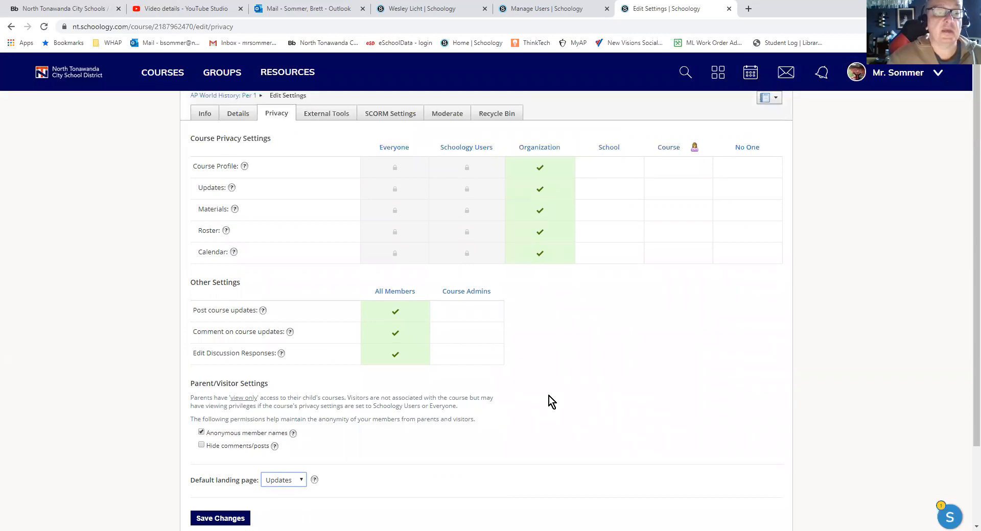
mouse_move(556, 336)
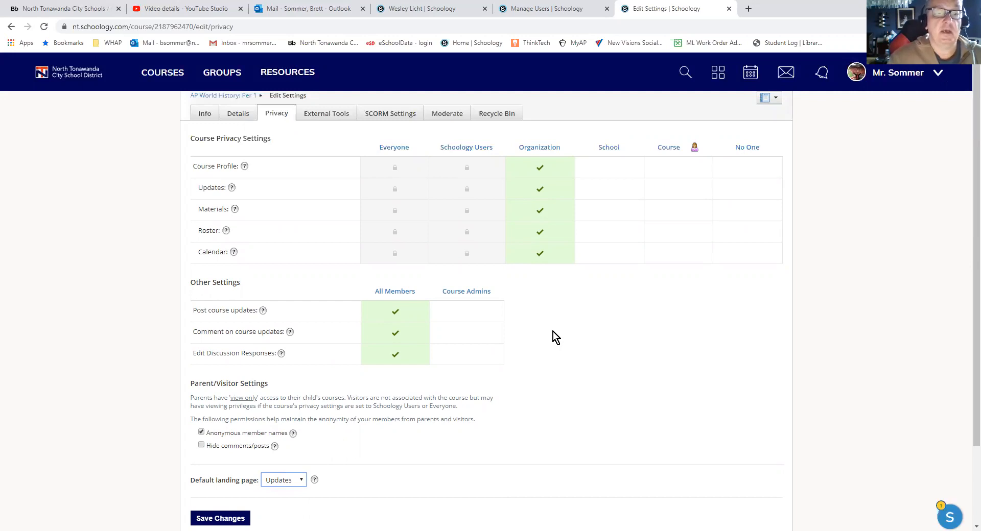
Set Post course updates to All Members and save the privacy changes.
left_click(467, 333)
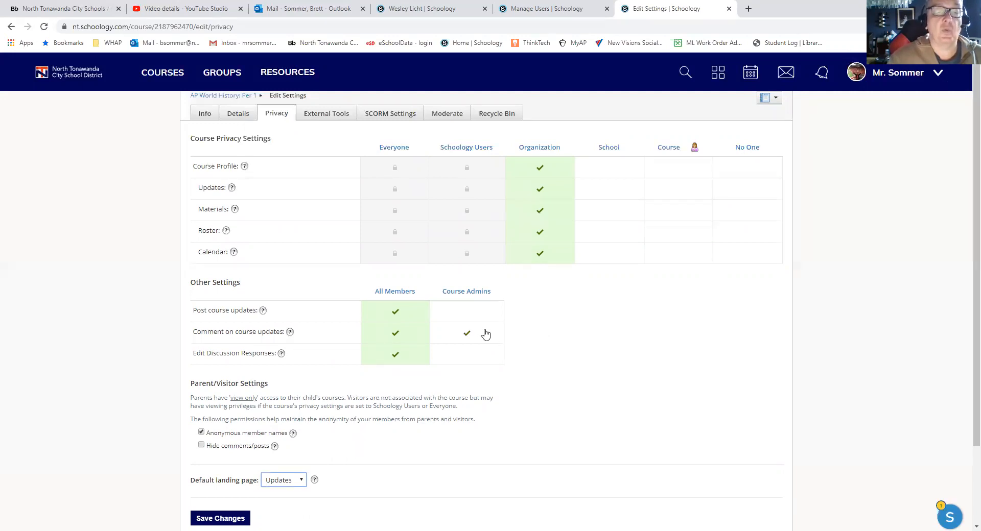
left_click(466, 333)
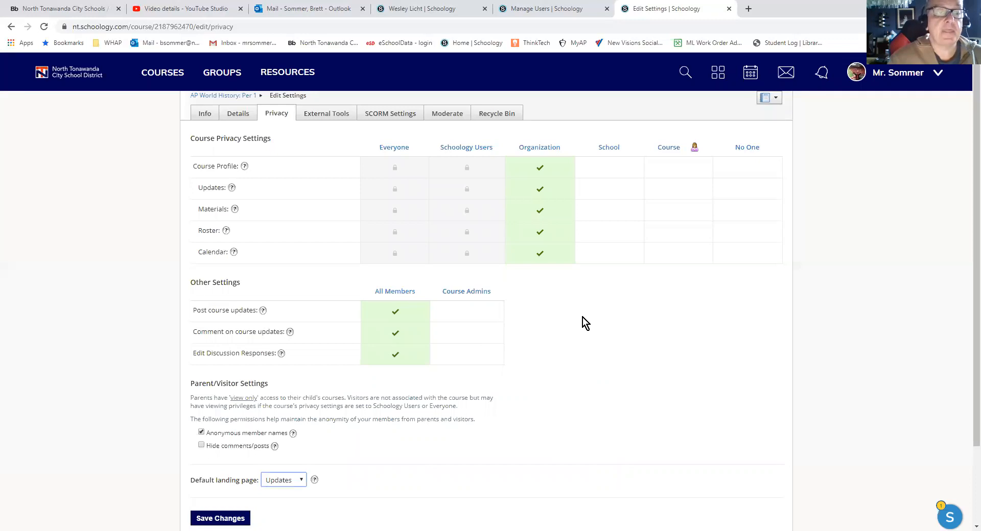
mouse_move(413, 319)
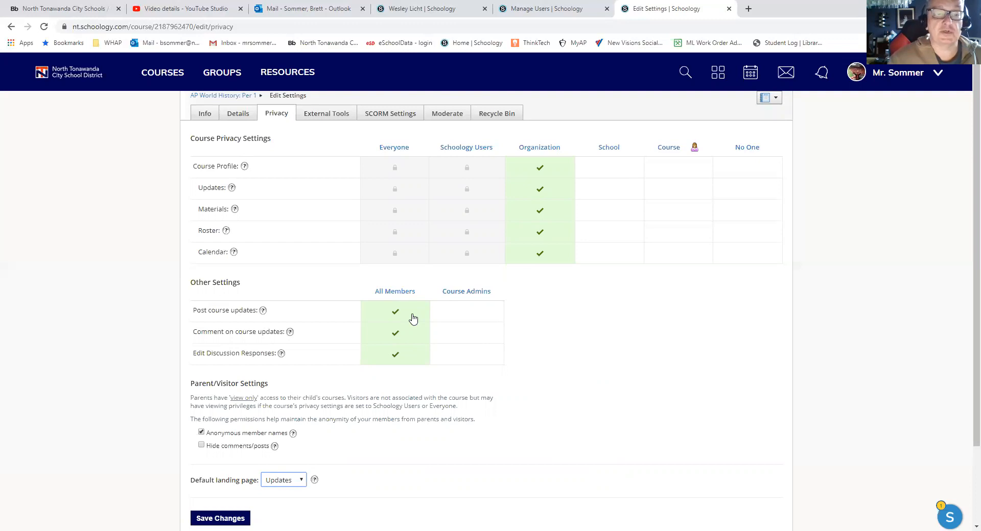
left_click(466, 311)
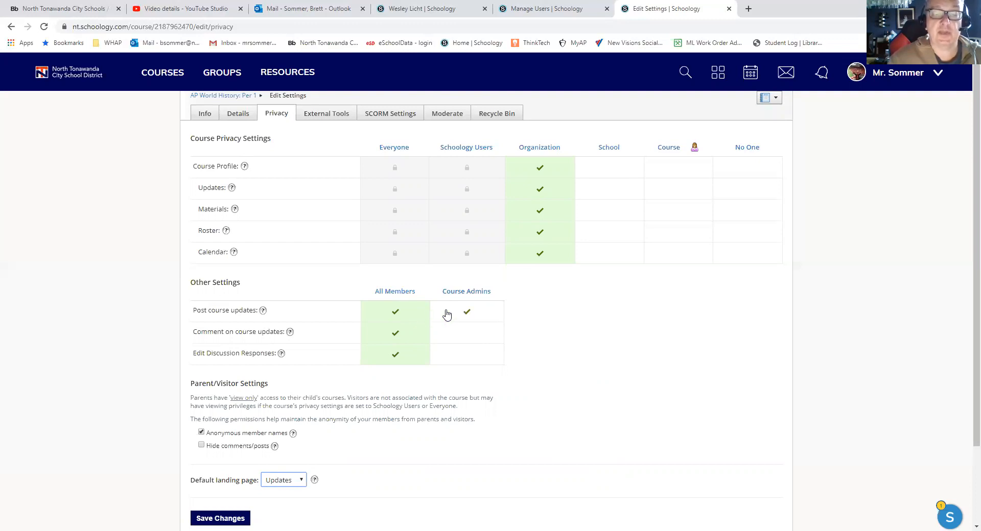
left_click(395, 311)
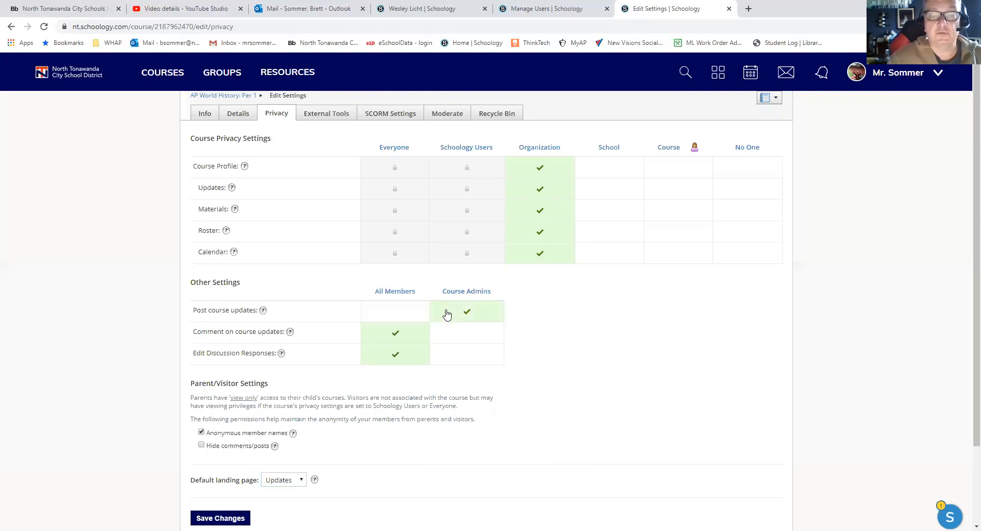
mouse_move(476, 320)
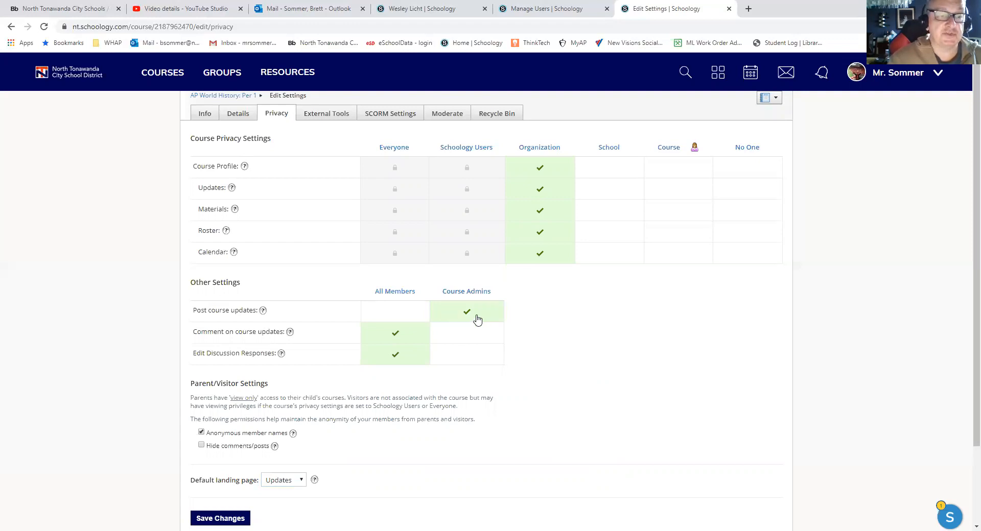
mouse_move(412, 340)
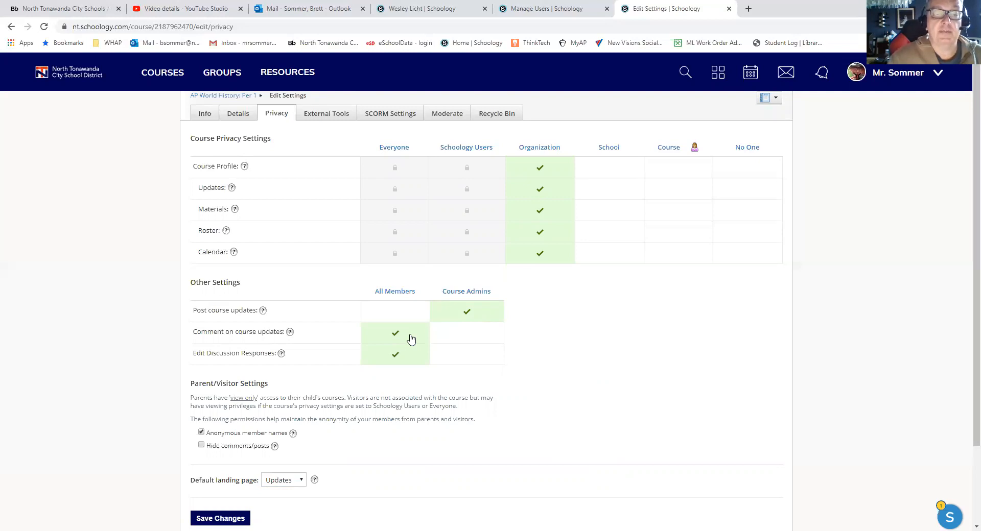
left_click(466, 333)
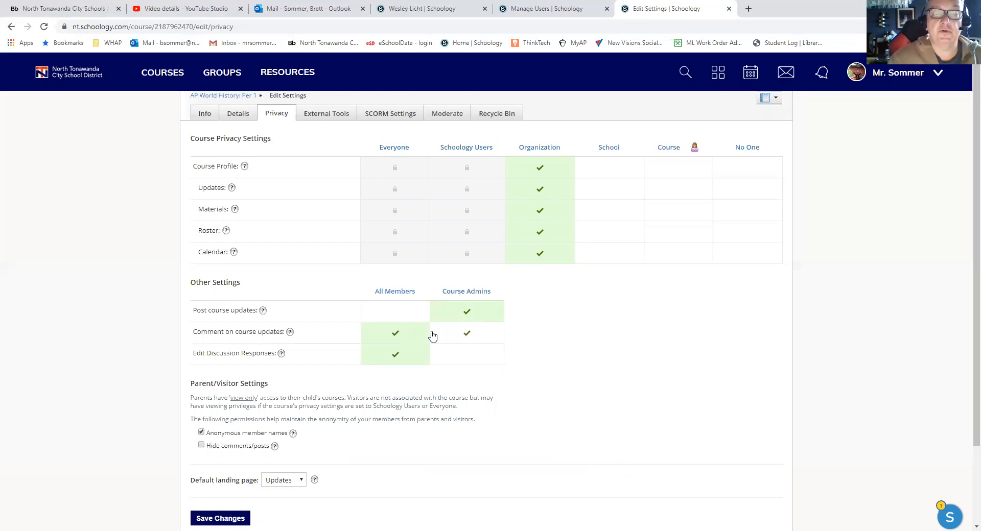
left_click(465, 333)
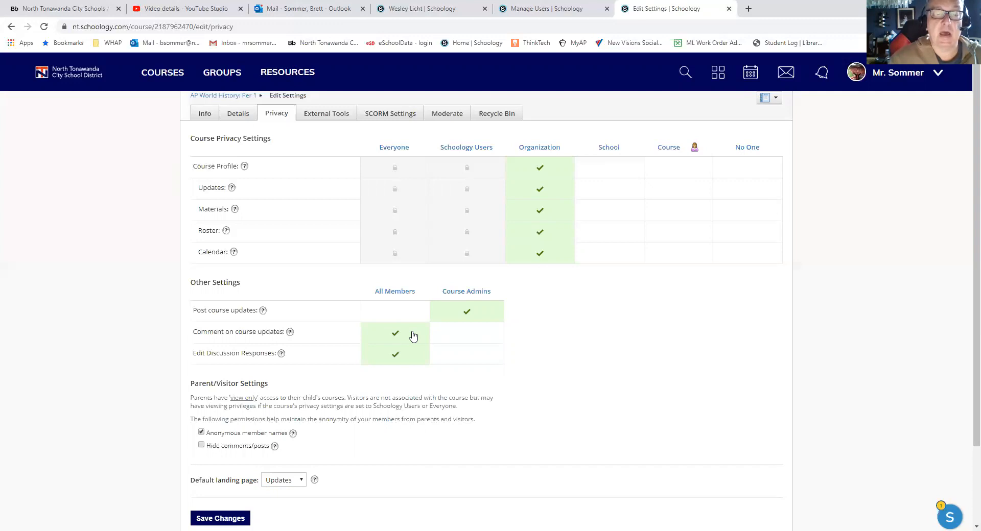
mouse_move(242, 367)
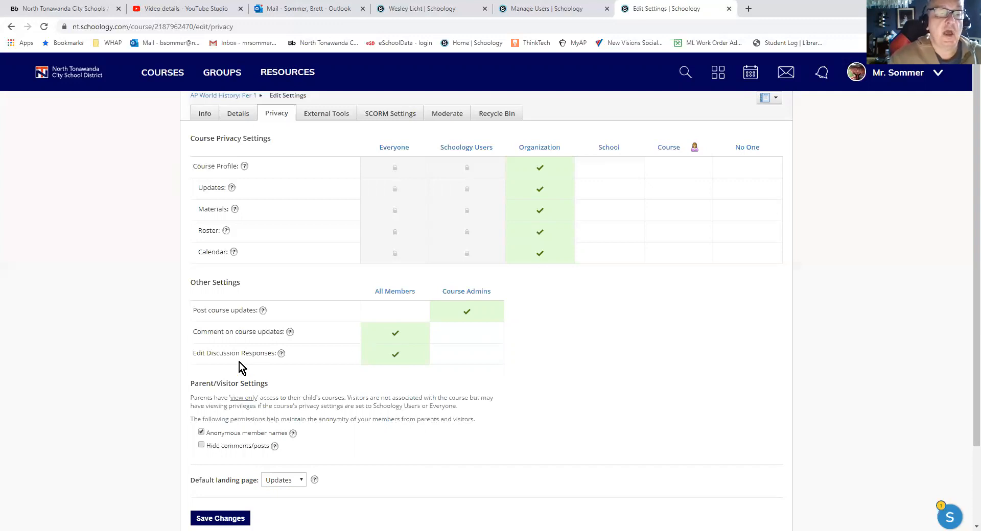
mouse_move(262, 356)
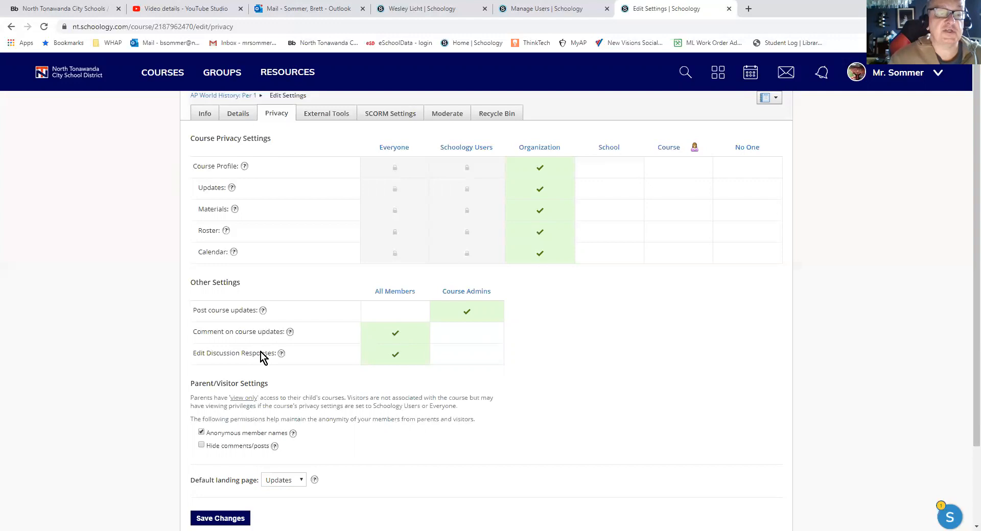
mouse_move(376, 358)
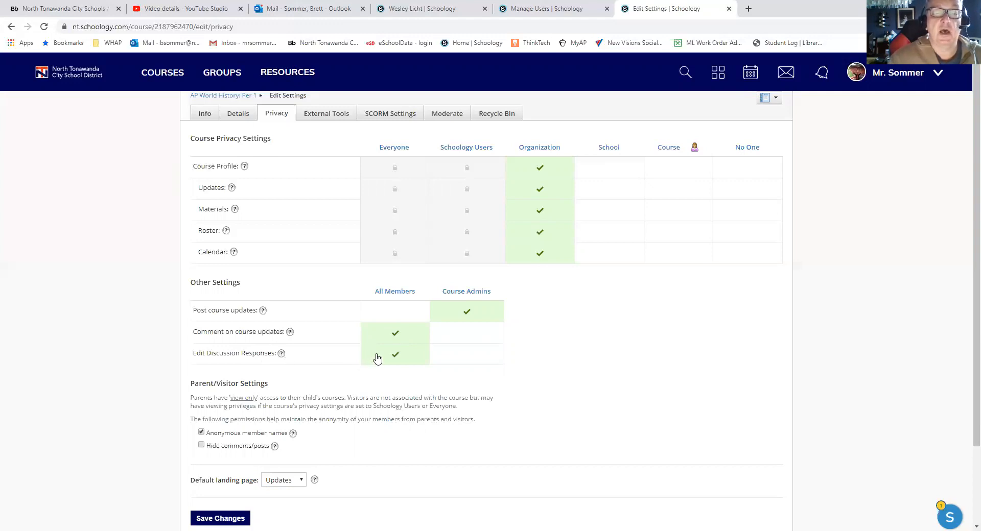
mouse_move(468, 356)
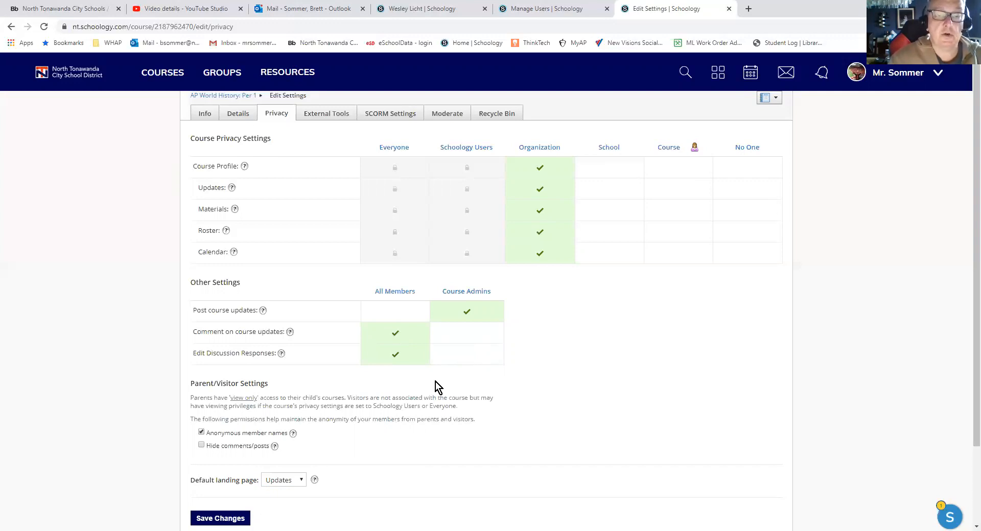
left_click(395, 312)
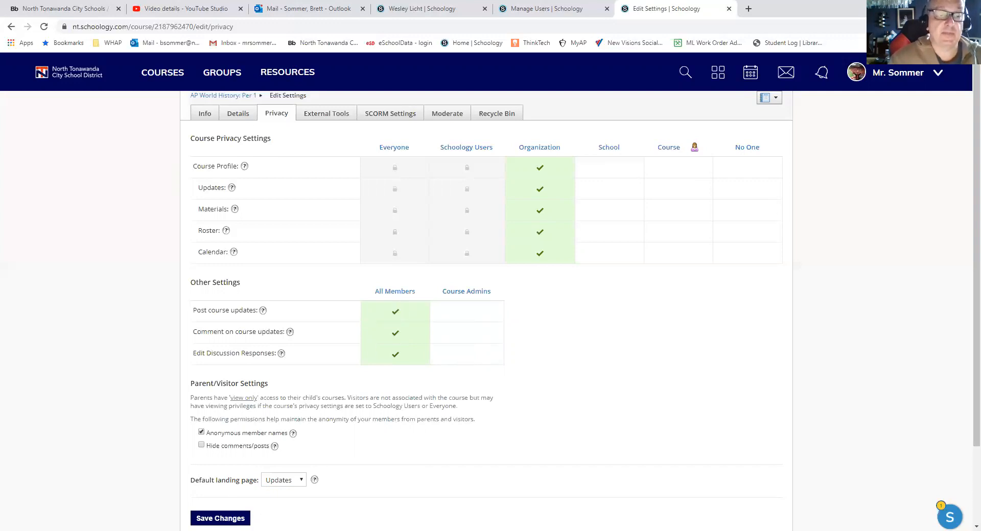
left_click(219, 518)
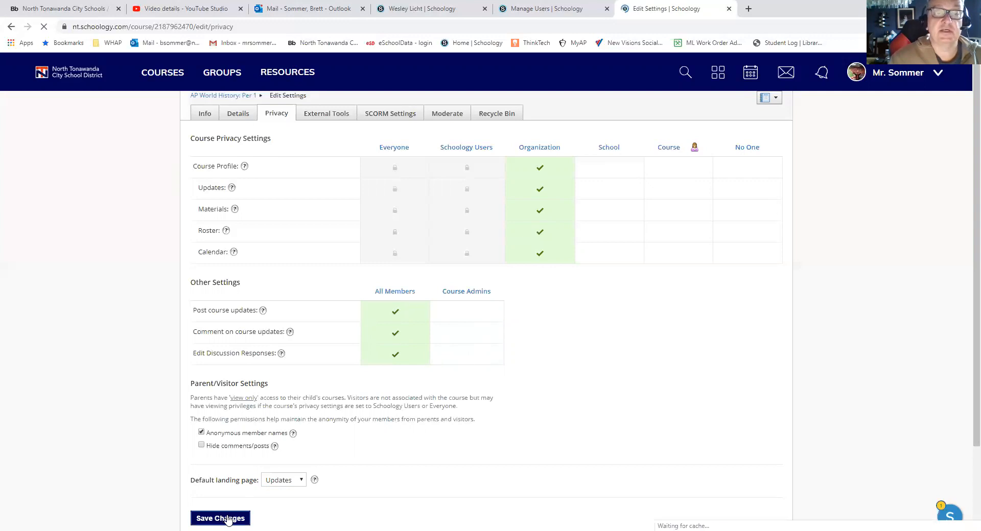
left_click(220, 518)
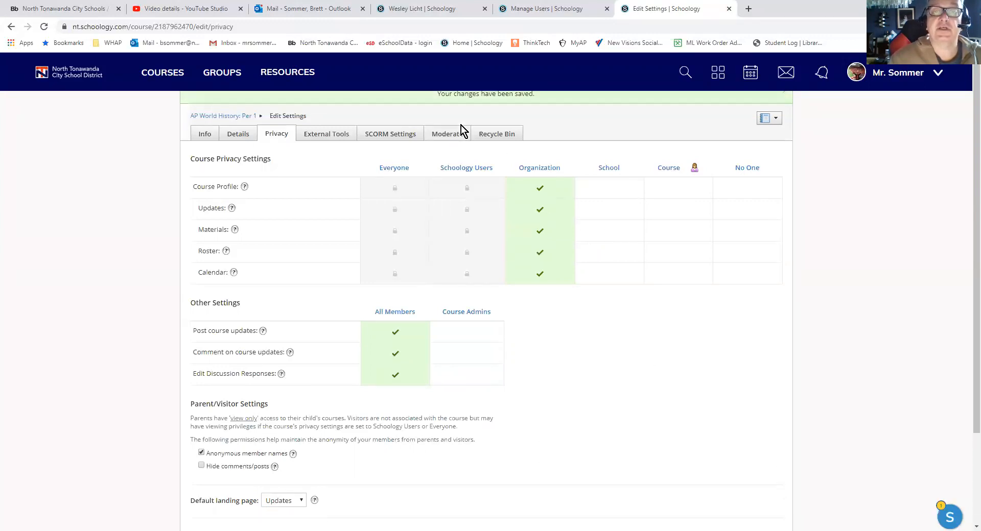
mouse_move(447, 133)
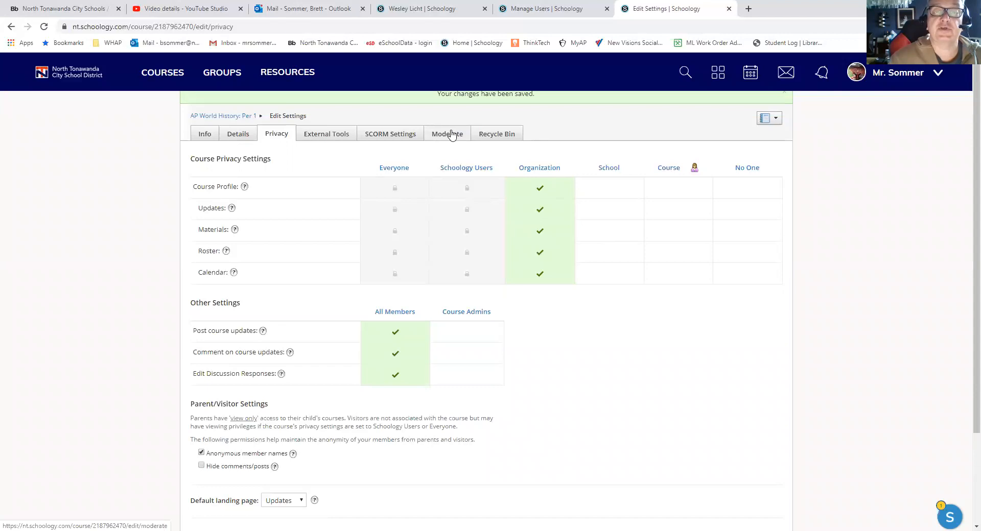
View the 14 deleted posts under Moderate, and cancel the Enable Moderation prompt.
left_click(447, 133)
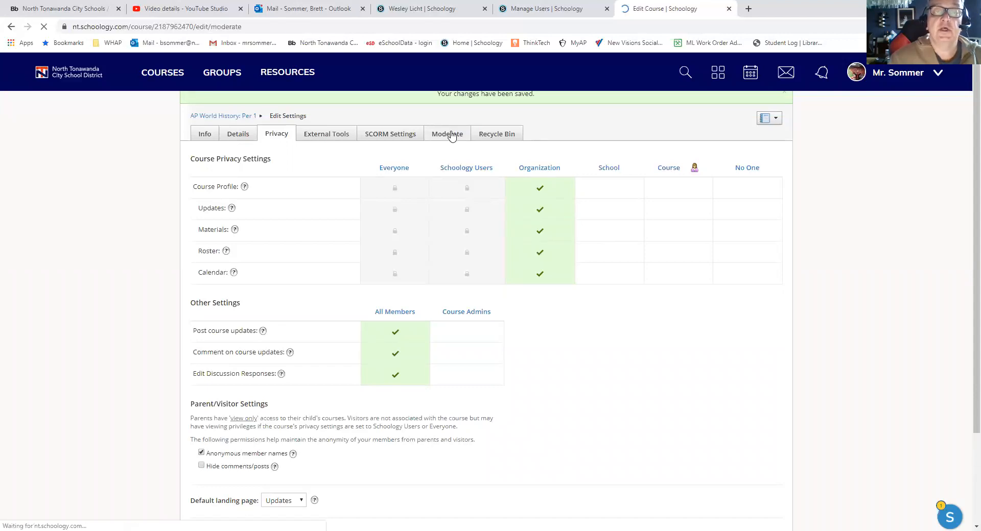
left_click(446, 133)
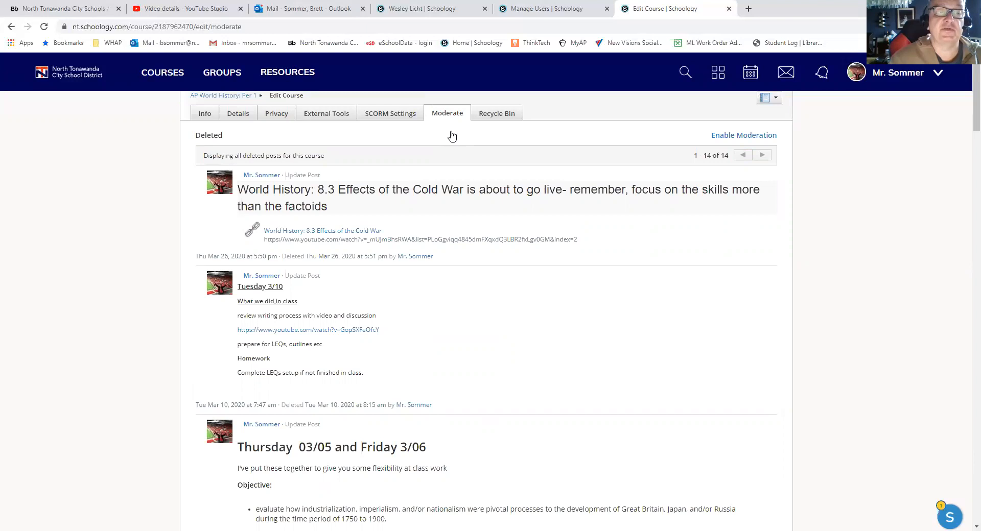
mouse_move(743, 135)
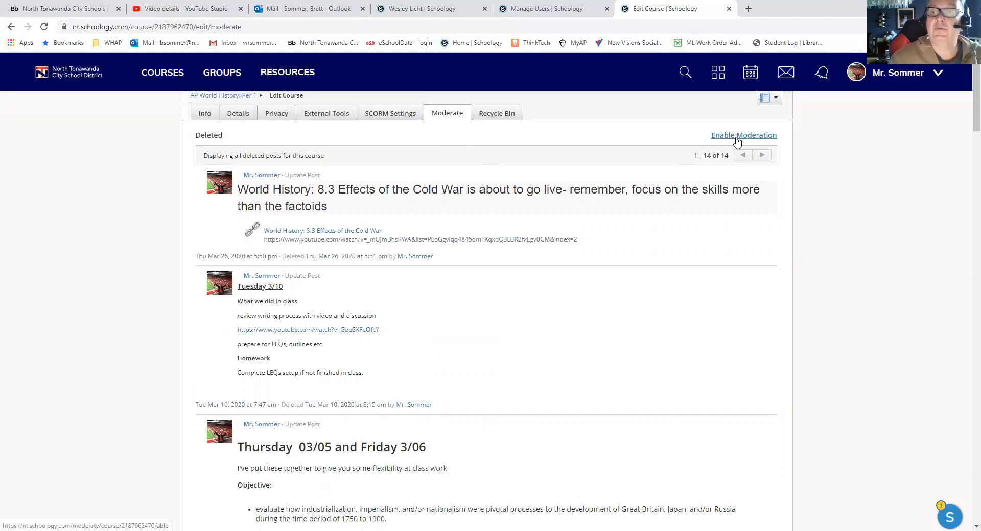
left_click(744, 136)
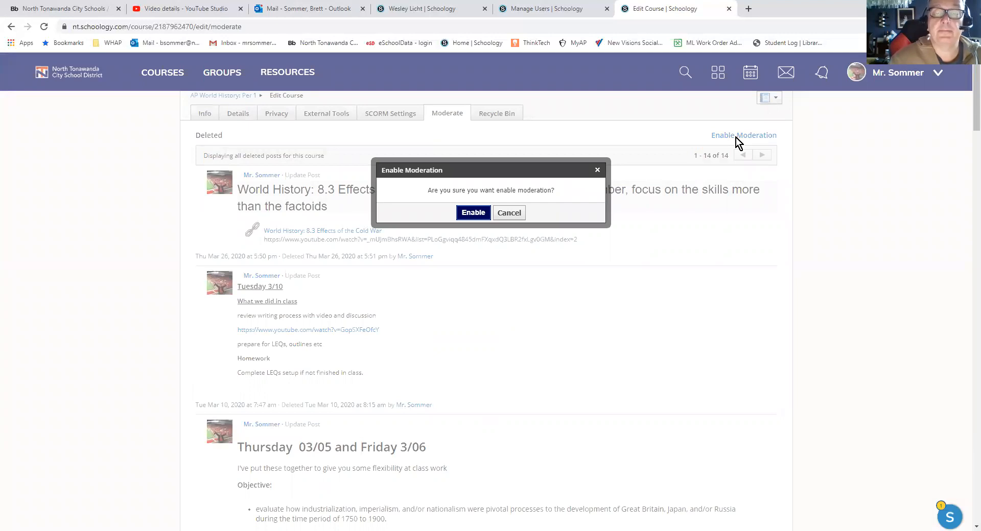
mouse_move(509, 212)
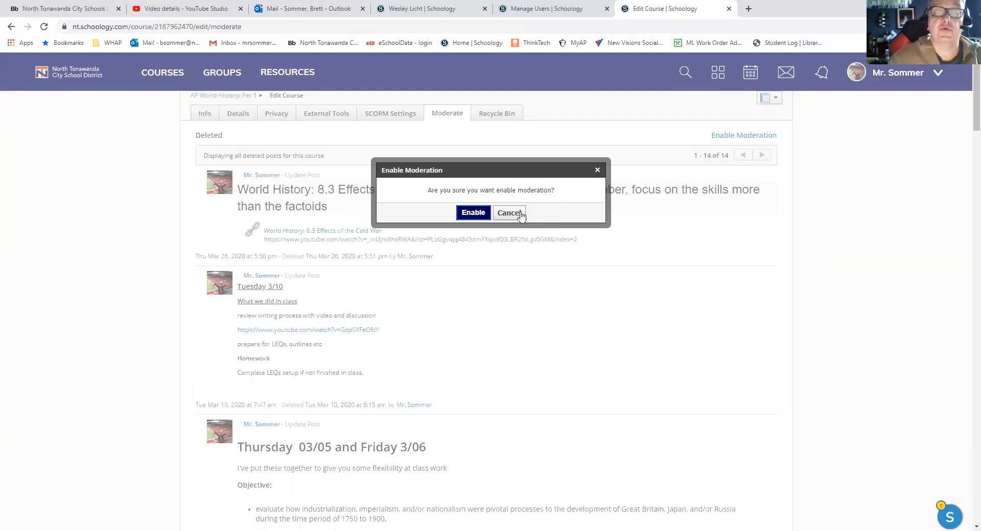
mouse_move(511, 214)
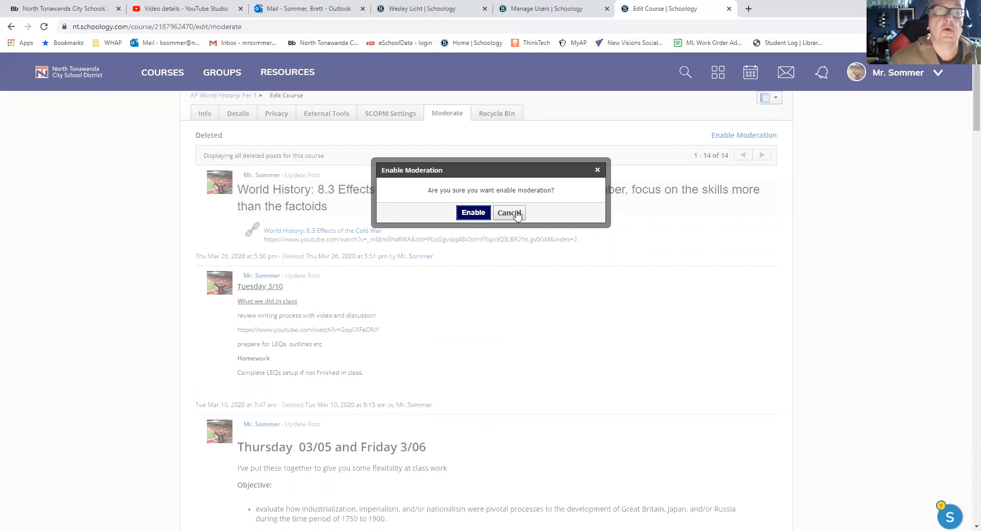
left_click(509, 213)
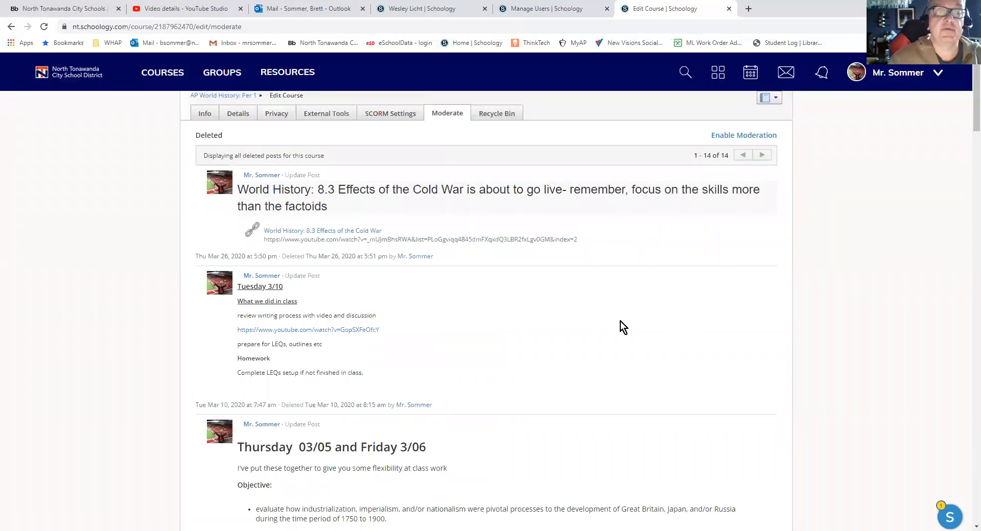
scroll("down", 3)
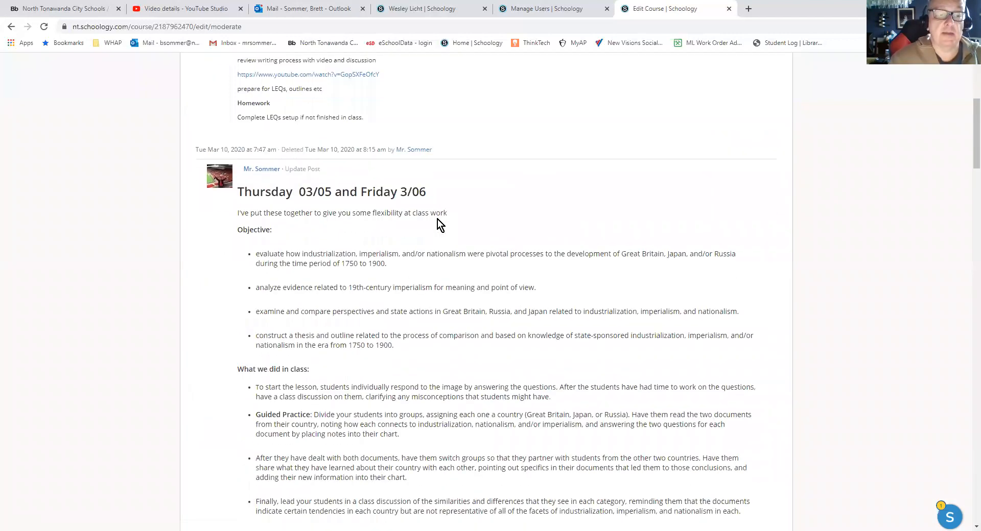
scroll("up", 3)
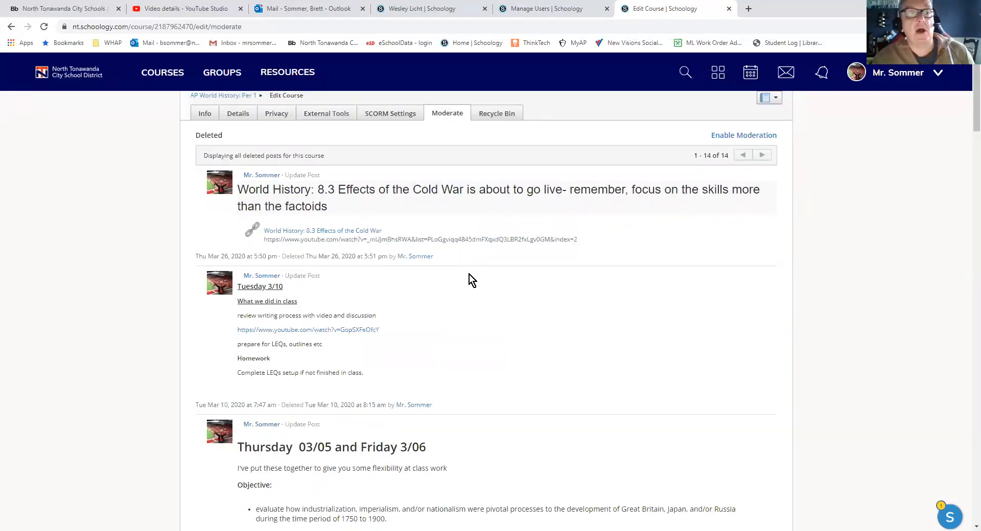
mouse_move(455, 299)
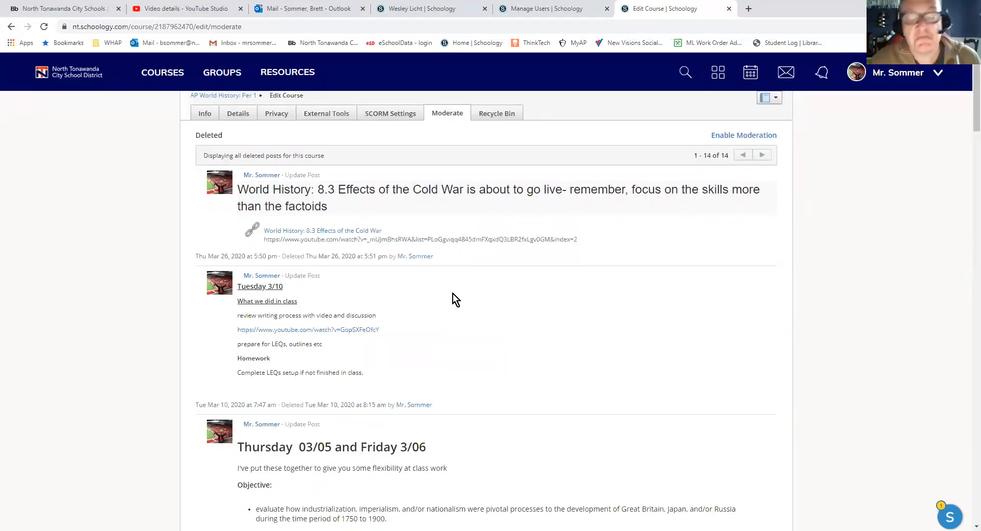
mouse_move(474, 290)
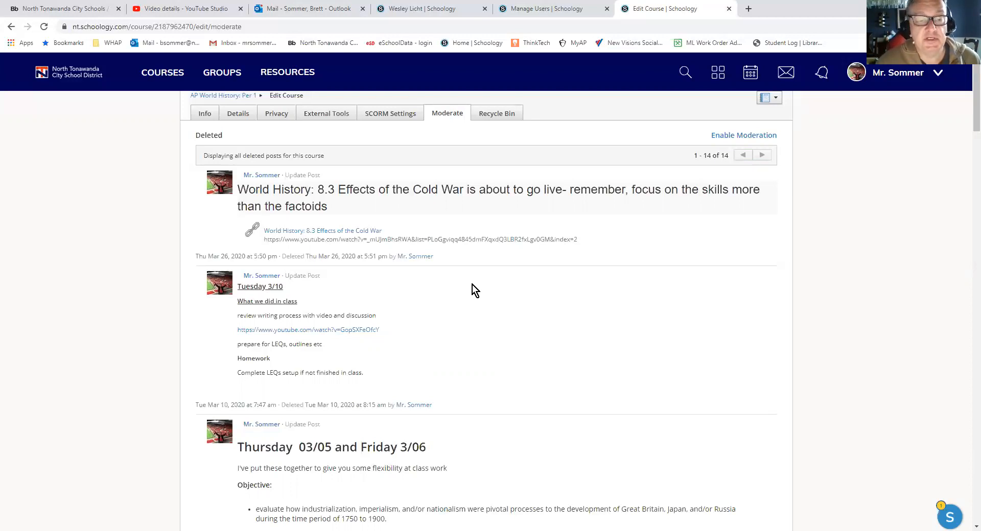
mouse_move(501, 332)
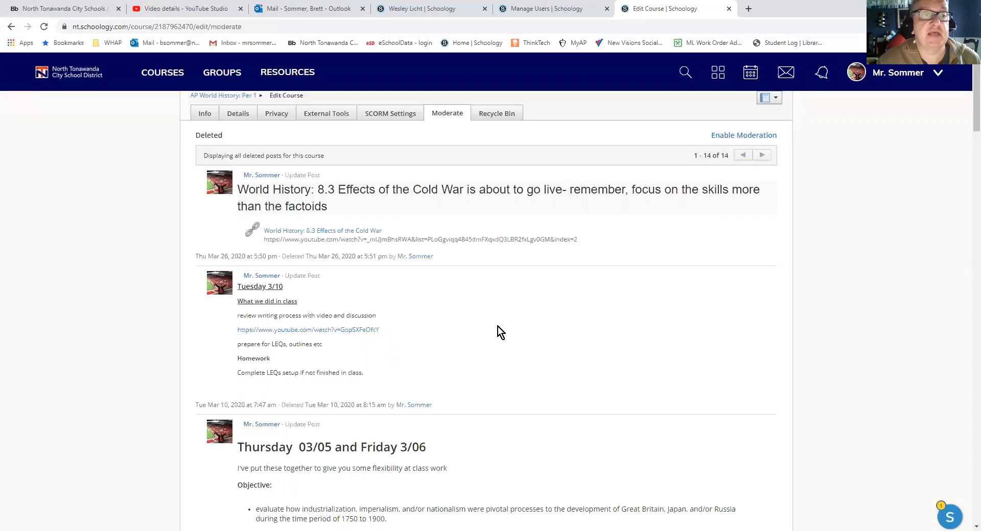
Page through the Info and Details settings back to the course Privacy settings.
left_click(204, 113)
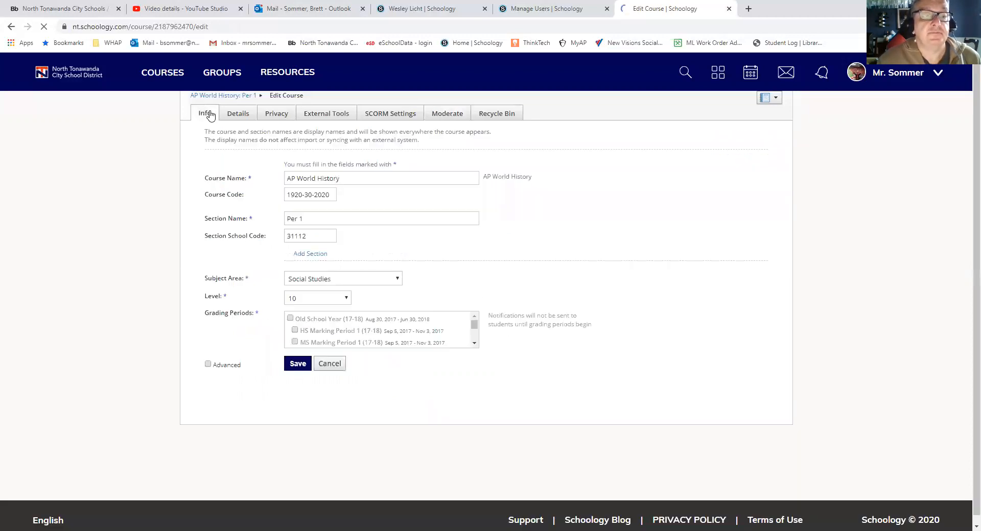
left_click(237, 113)
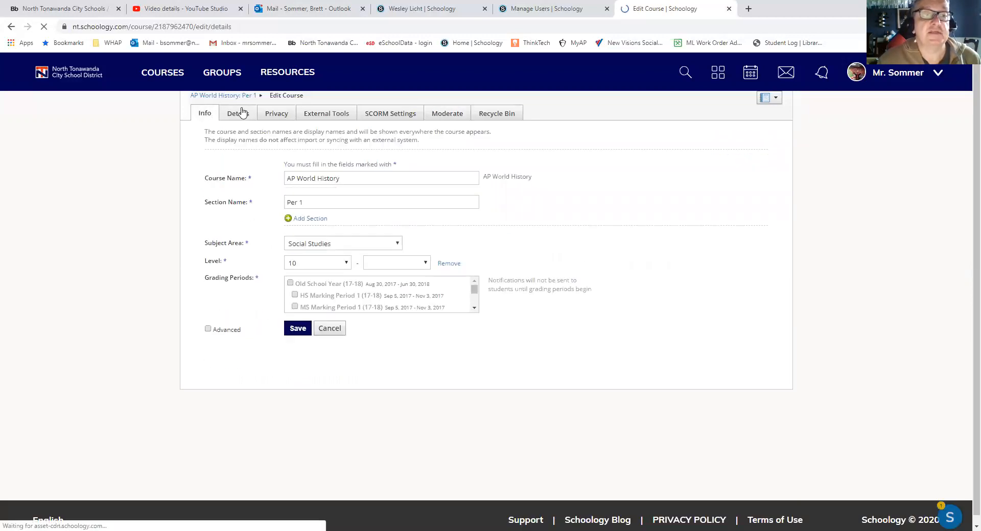
left_click(276, 114)
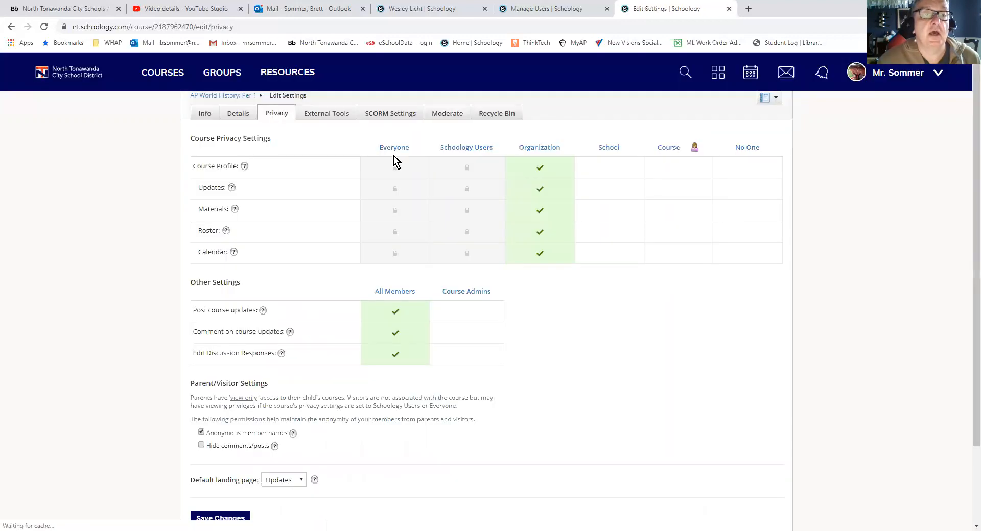
mouse_move(507, 377)
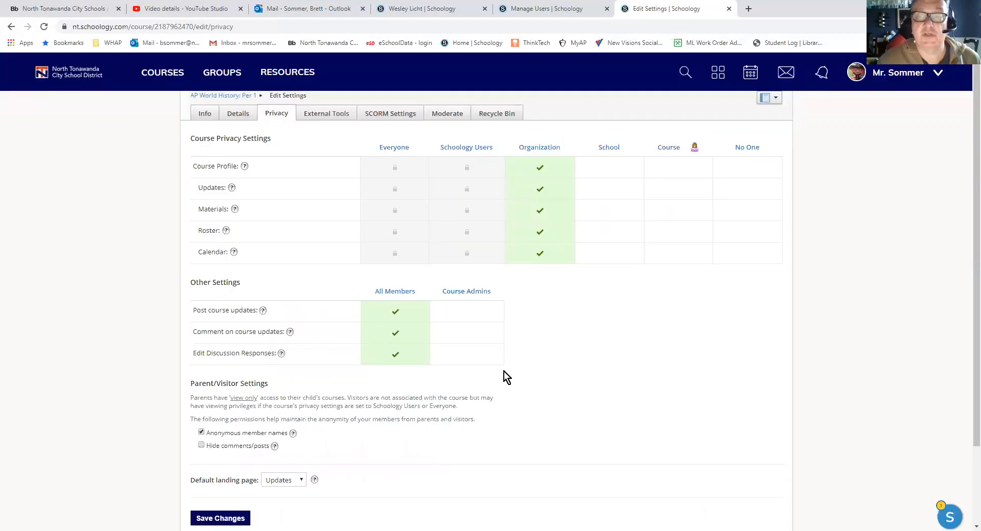
scroll("down", 3)
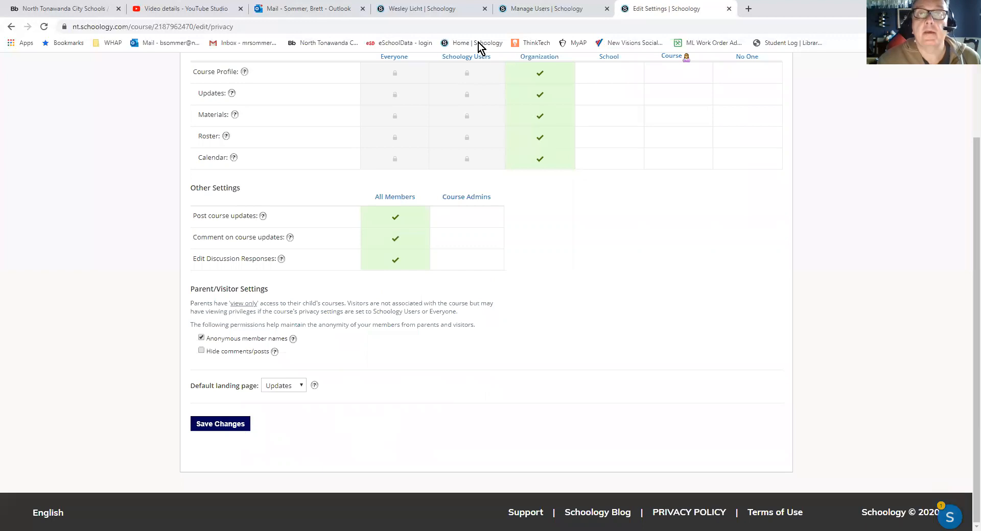